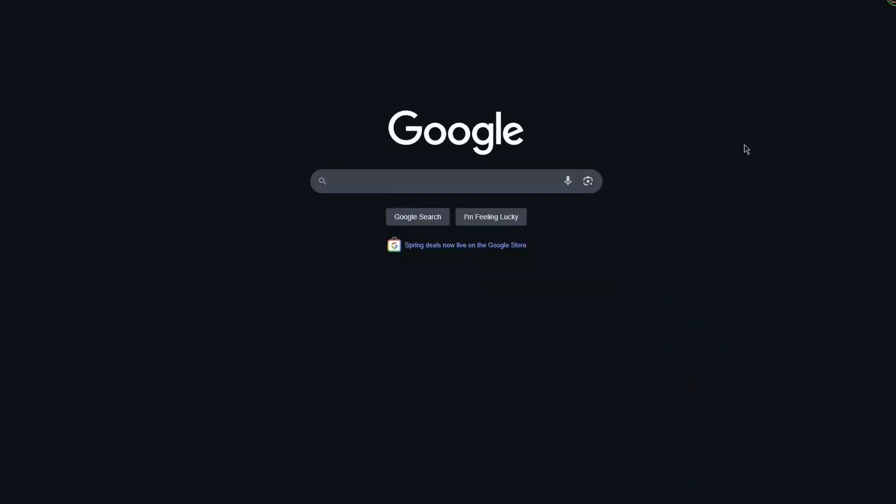
Search Google for "NetherSX2" and load the results page.
left_click(451, 181)
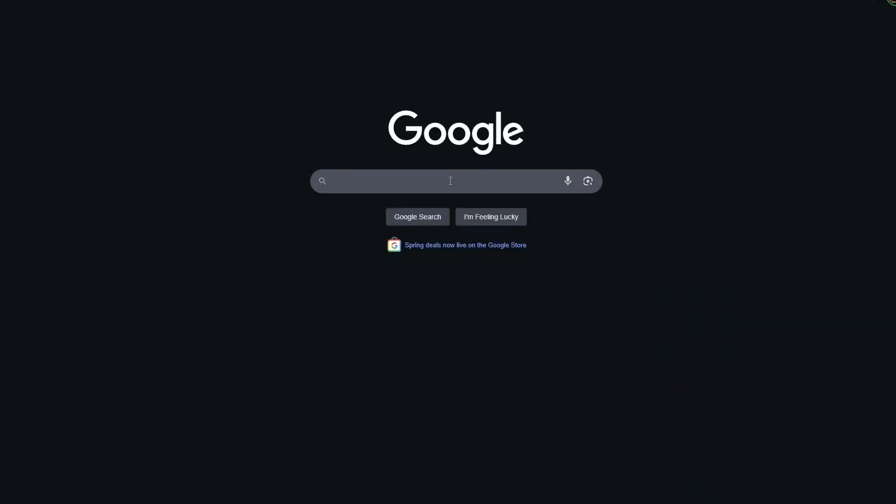
type("NetherSX2")
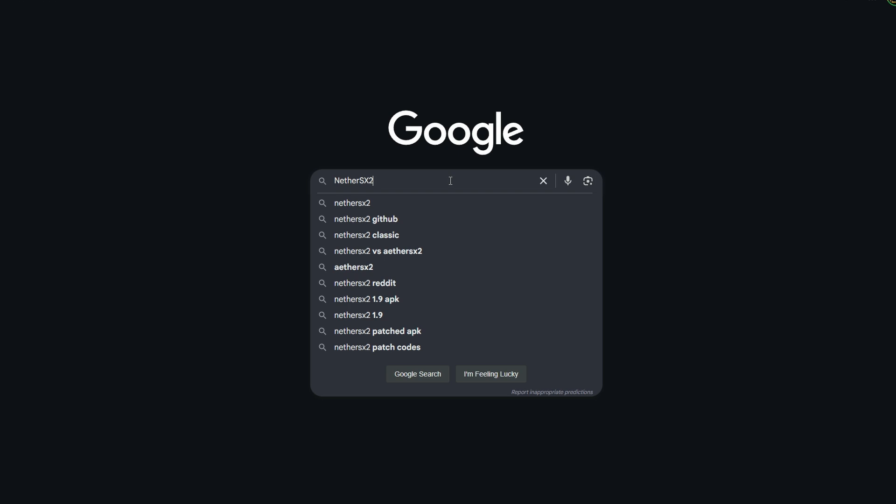
key("Enter")
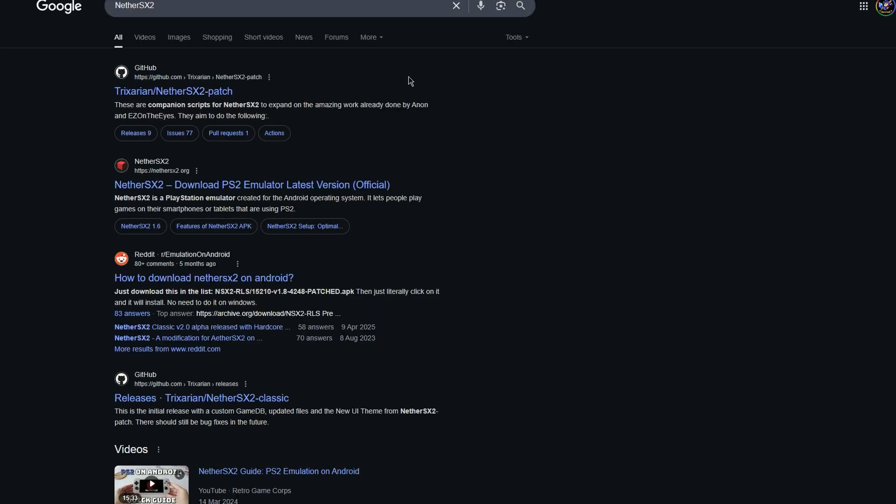
mouse_move(329, 94)
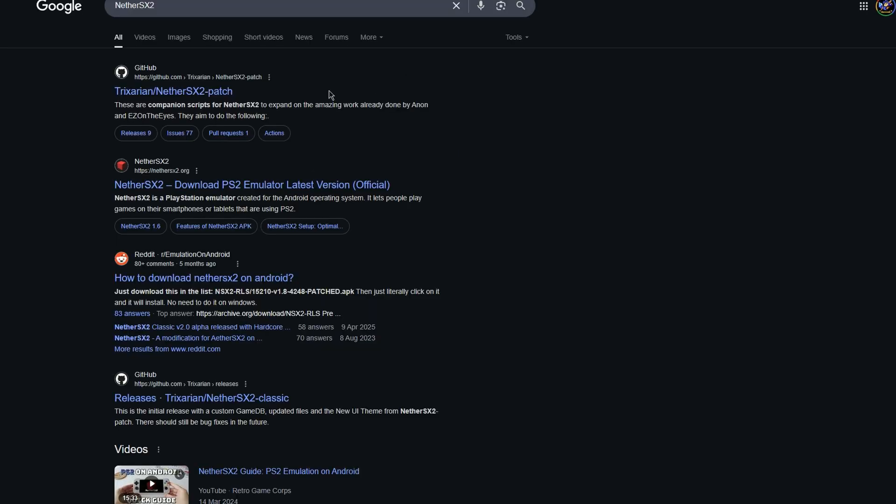
Open the Trixarian/NetherSX2-patch repository's releases and scroll to the v1.9-dev assets.
left_click(173, 92)
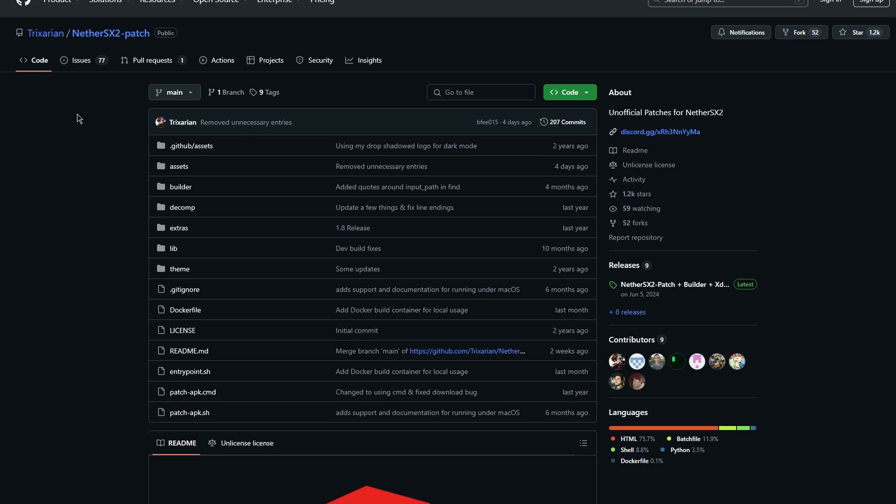
mouse_move(794, 217)
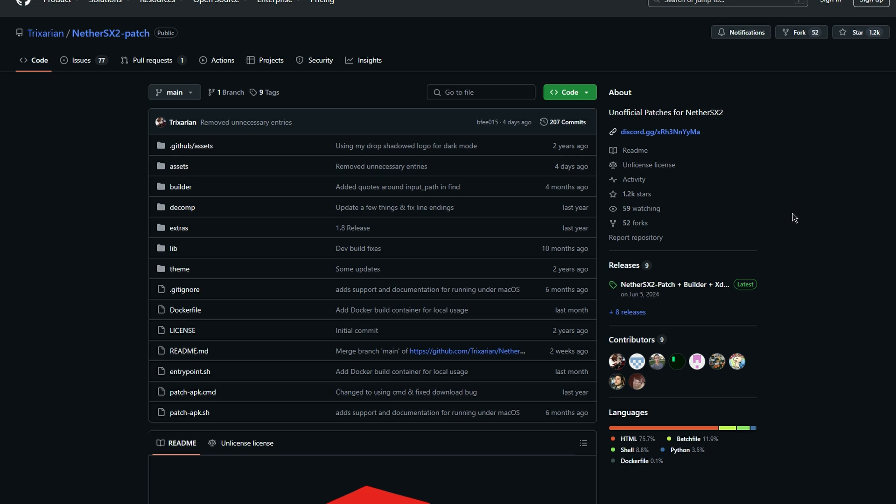
mouse_move(636, 273)
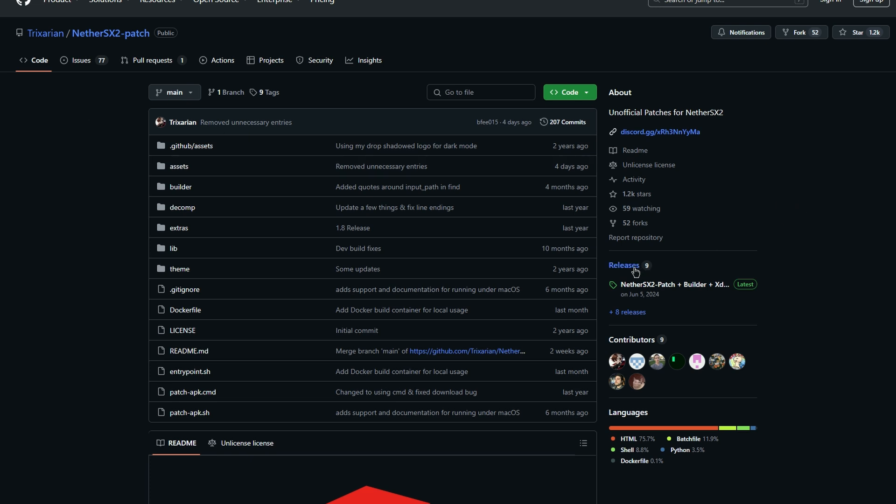
left_click(623, 265)
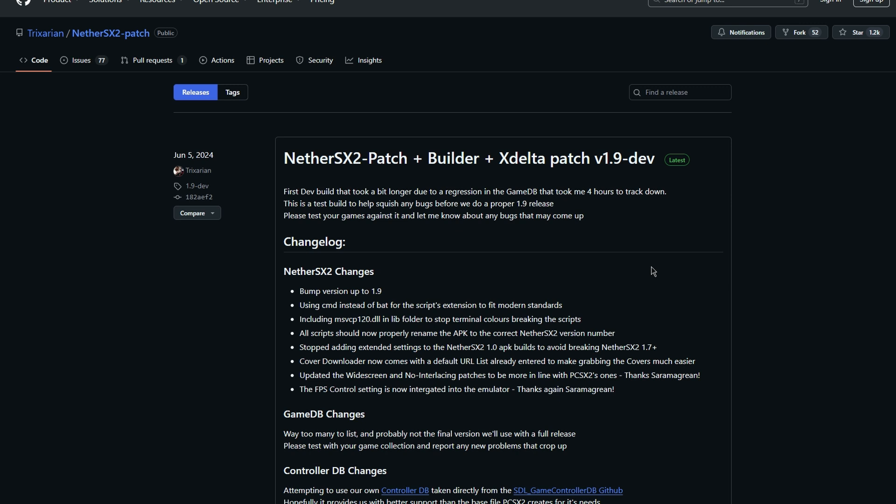
scroll("down", 3)
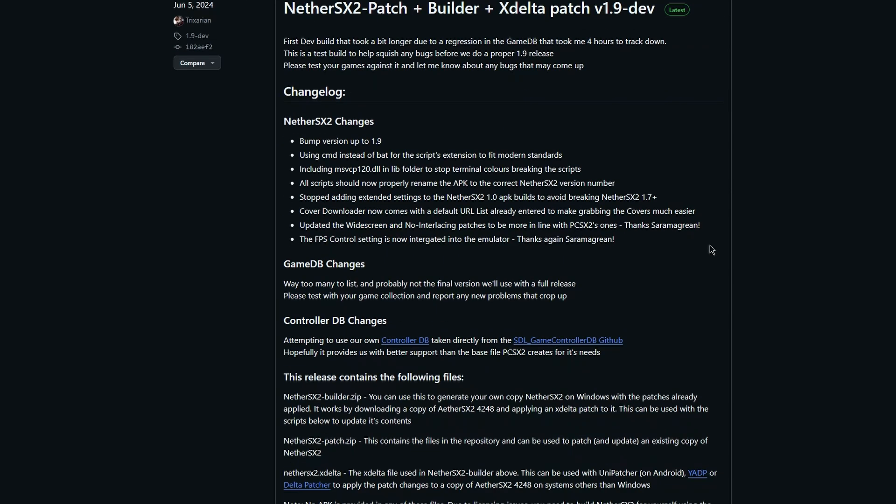
scroll("down", 3)
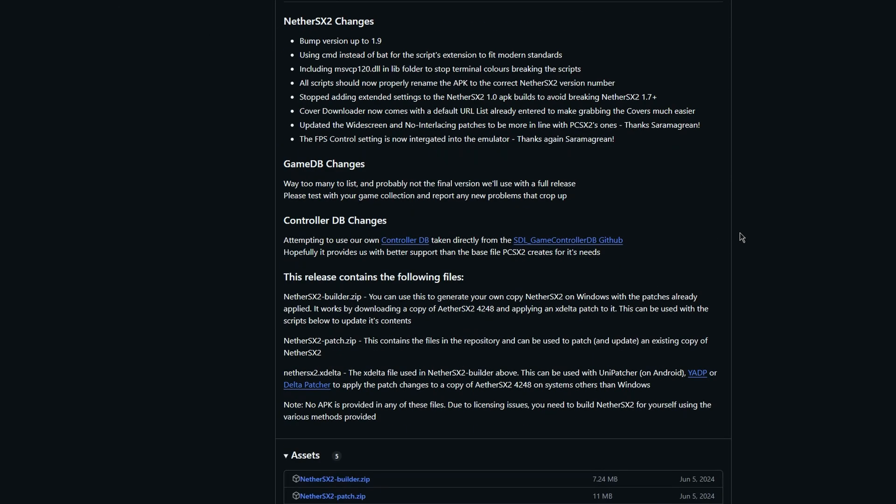
scroll("down", 3)
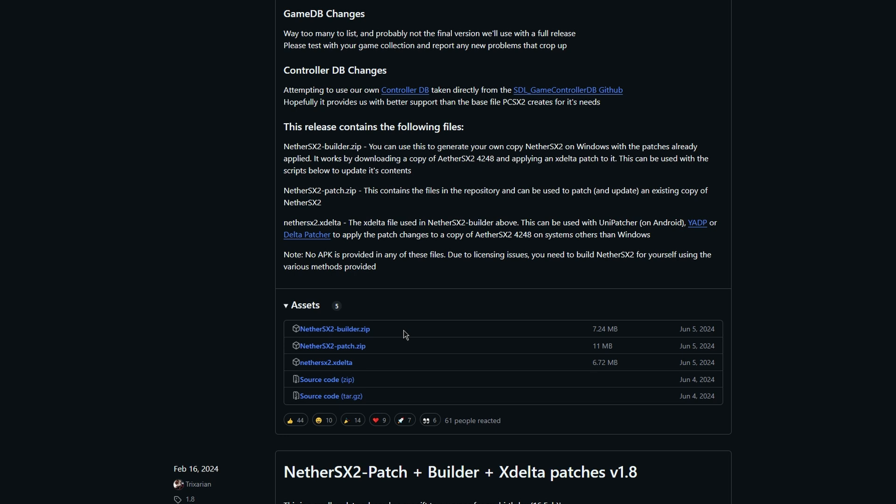
mouse_move(360, 330)
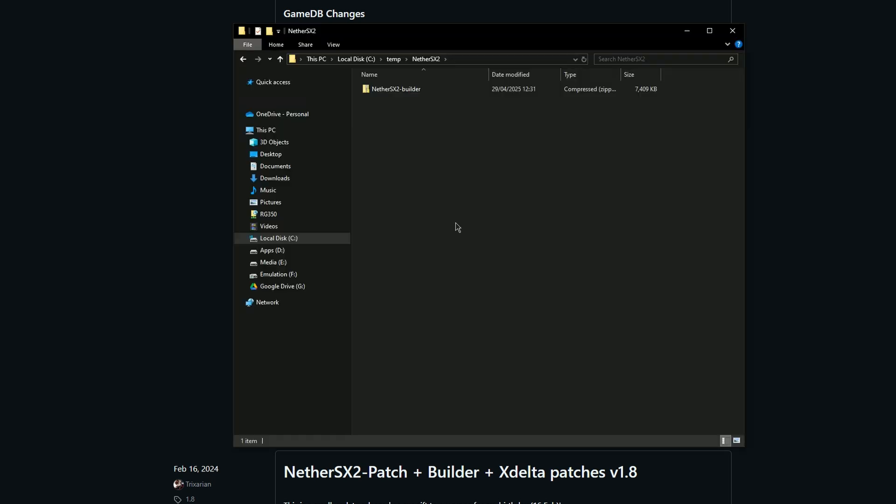
mouse_move(399, 94)
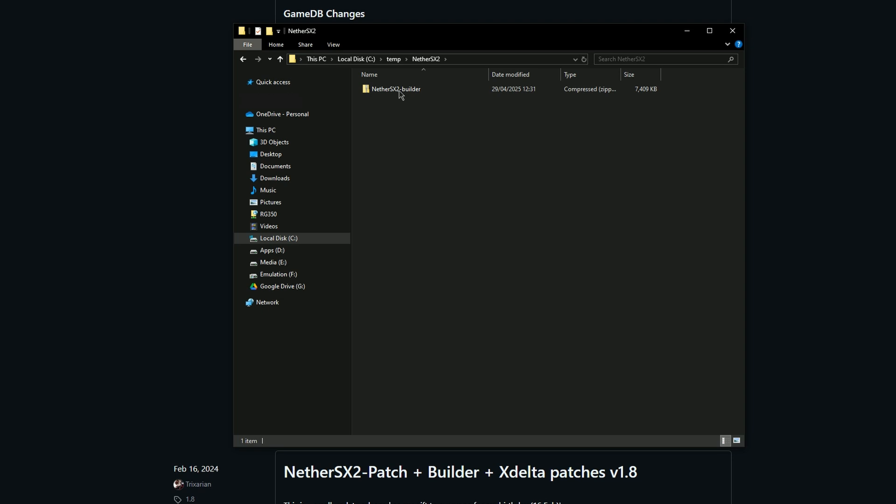
Extract NetherSX2-builder.zip with 7-Zip into a NetherSX2-builder folder beside it.
left_click(396, 88)
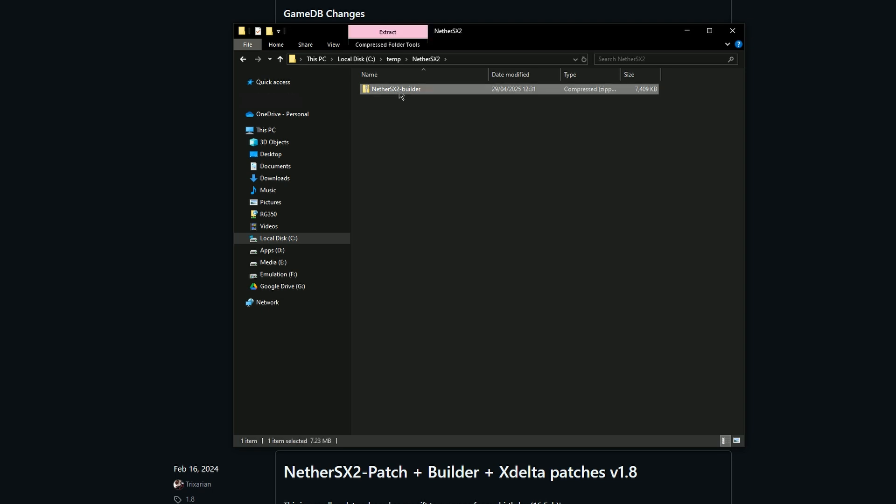
right_click(400, 96)
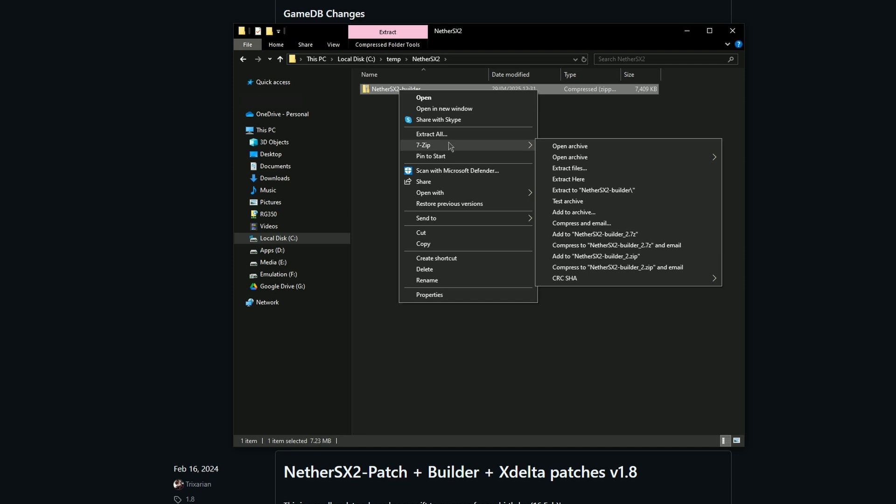
mouse_move(534, 153)
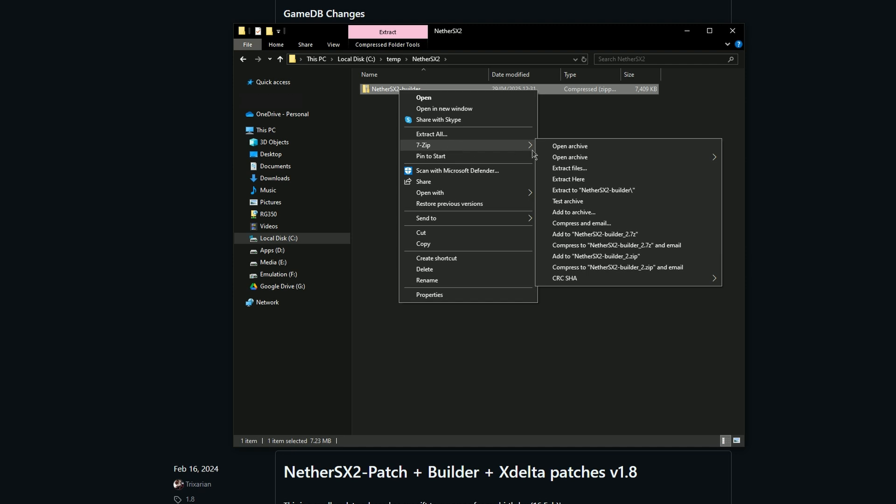
left_click(576, 184)
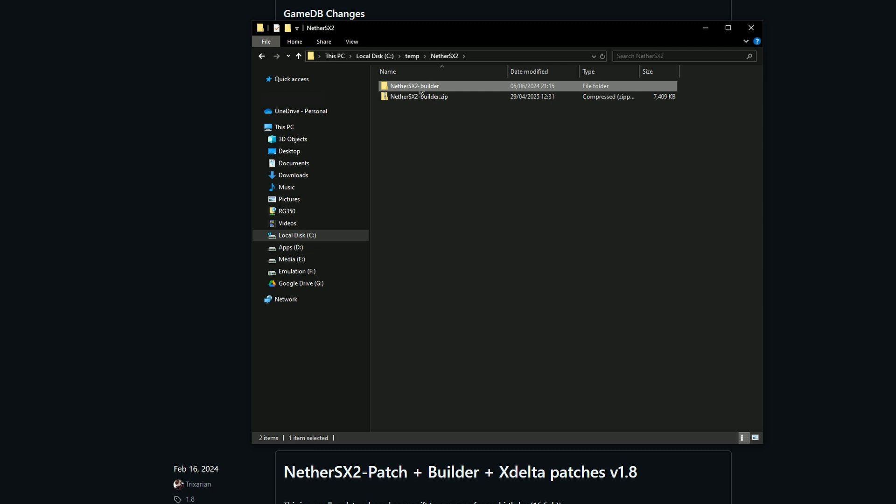
Enter the NetherSX2-builder folder and then its PatchedAPK subfolder.
double_click(414, 86)
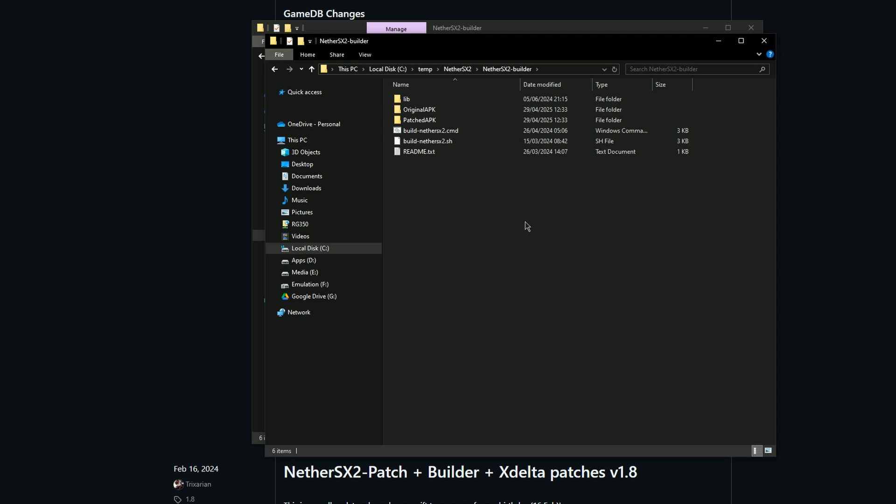
mouse_move(500, 224)
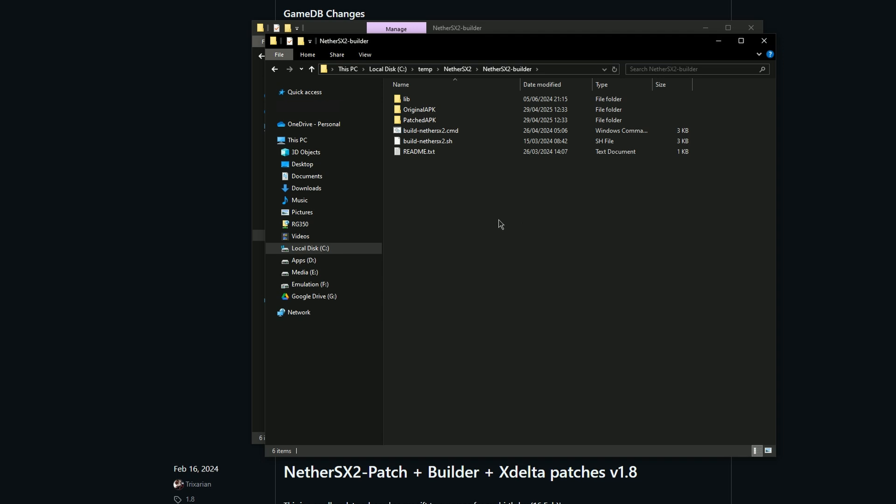
mouse_move(502, 225)
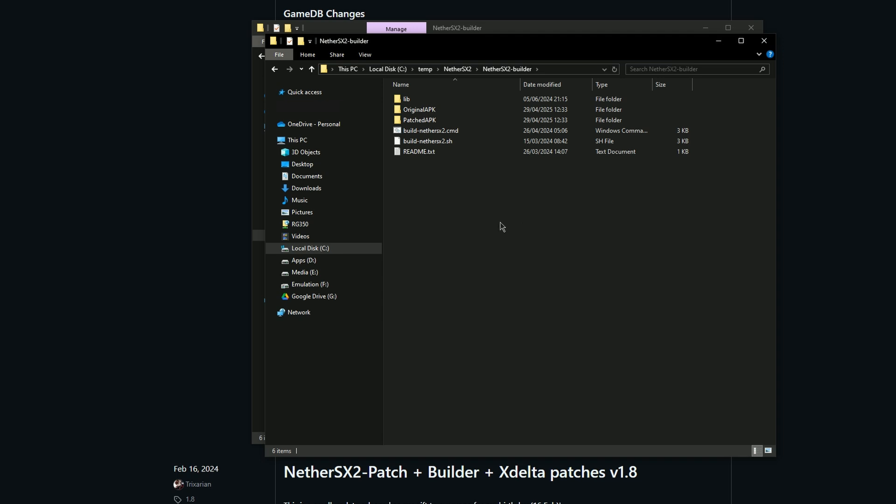
mouse_move(502, 232)
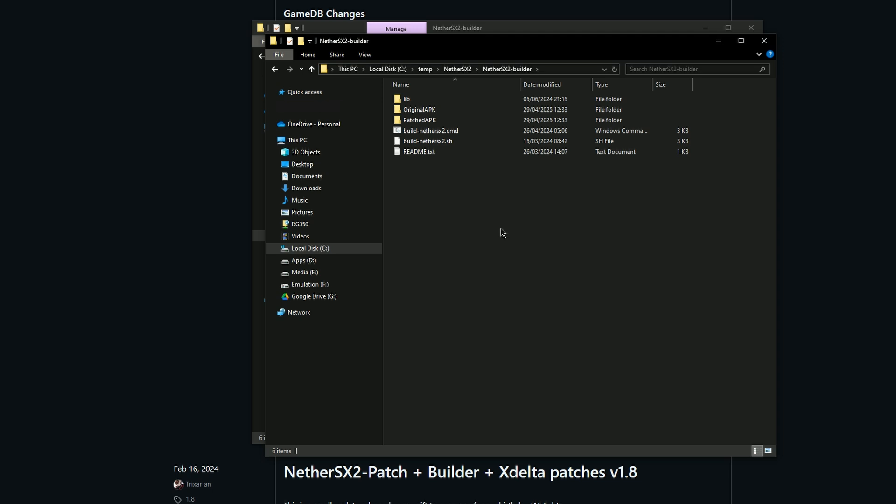
double_click(420, 120)
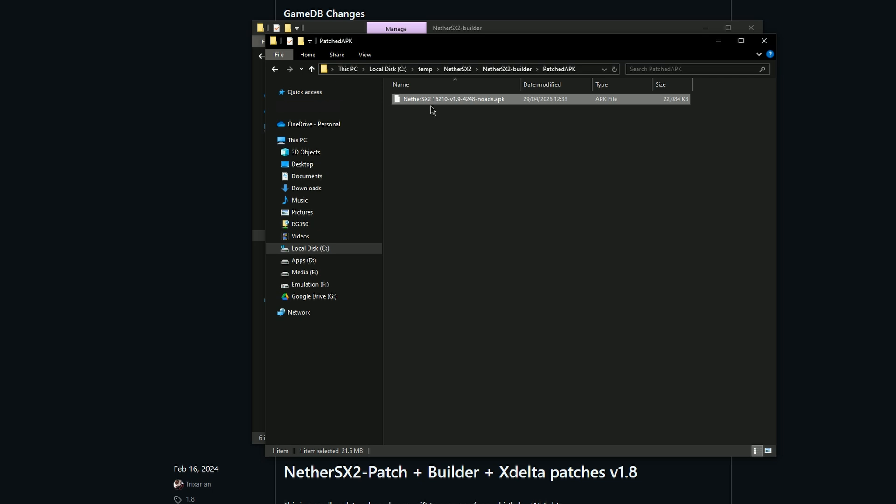
Paste the SCPH-70012 .bin, .mec and .nvm files into PatchedAPK and select all four files.
left_click(444, 216)
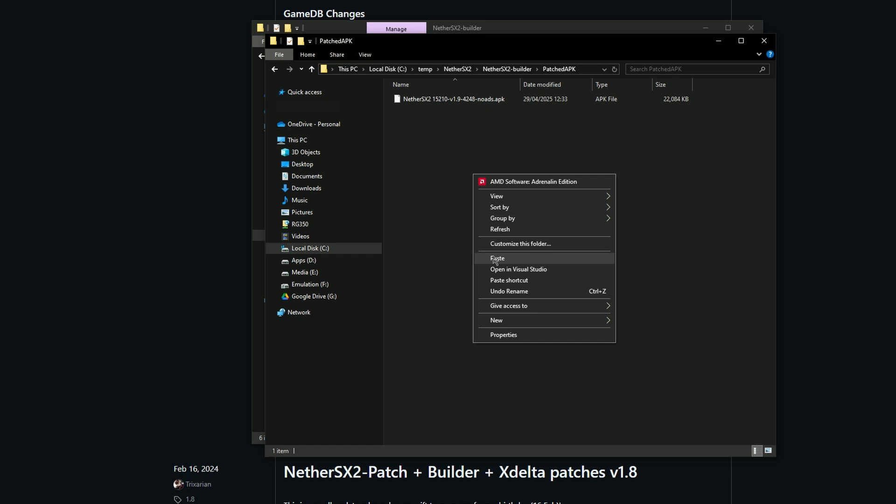
left_click(498, 258)
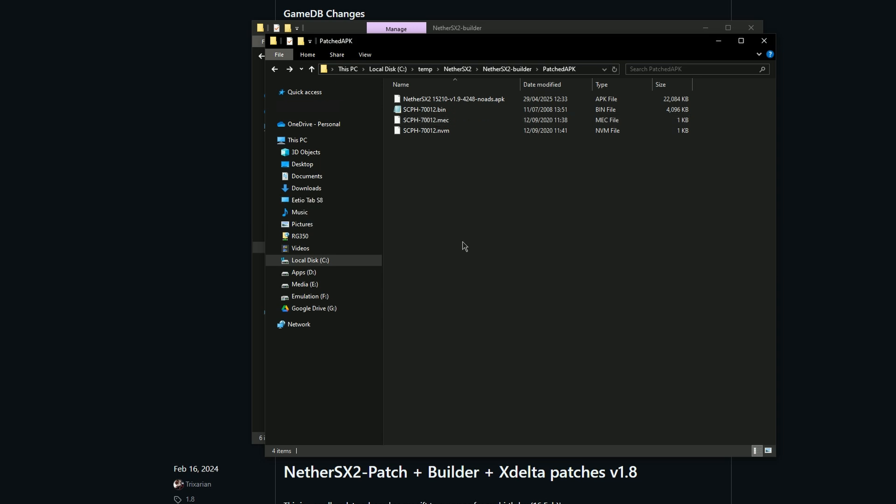
left_click(306, 200)
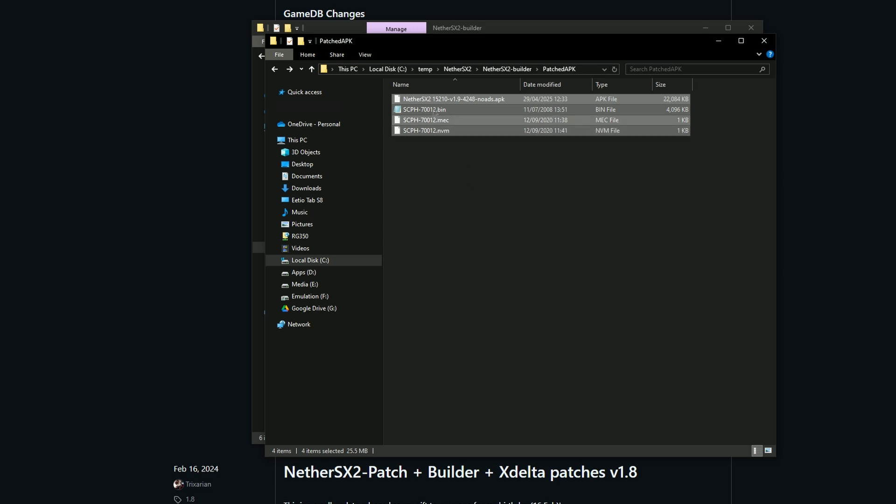
Paste the four copied files into the tablet's empty PS2 folder.
right_click(426, 110)
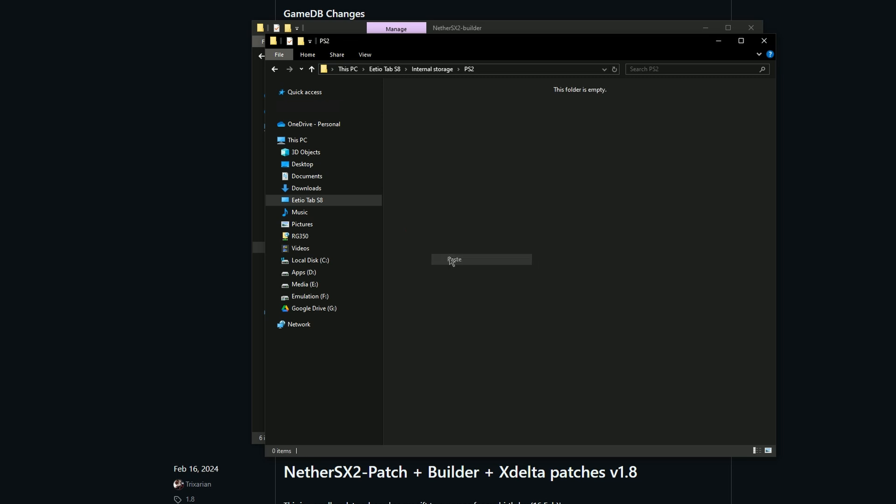
left_click(455, 260)
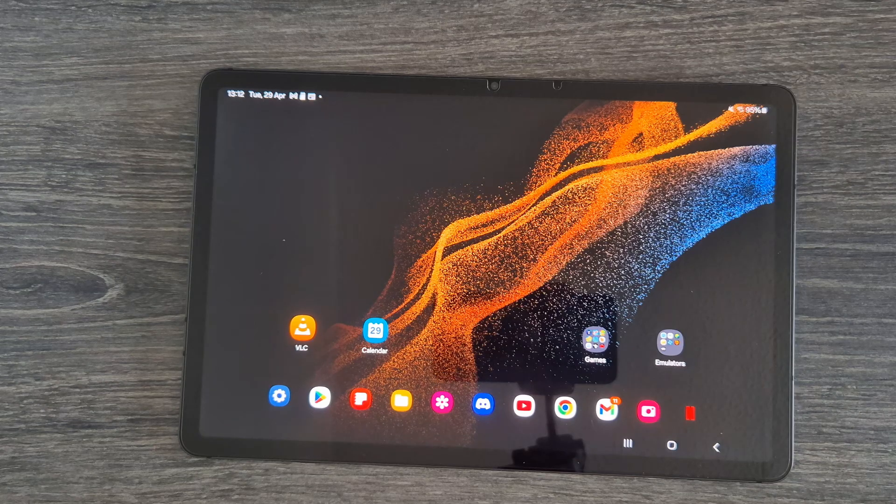
Browse My Files to the PS2 folder on the tablet's internal storage.
left_click(401, 403)
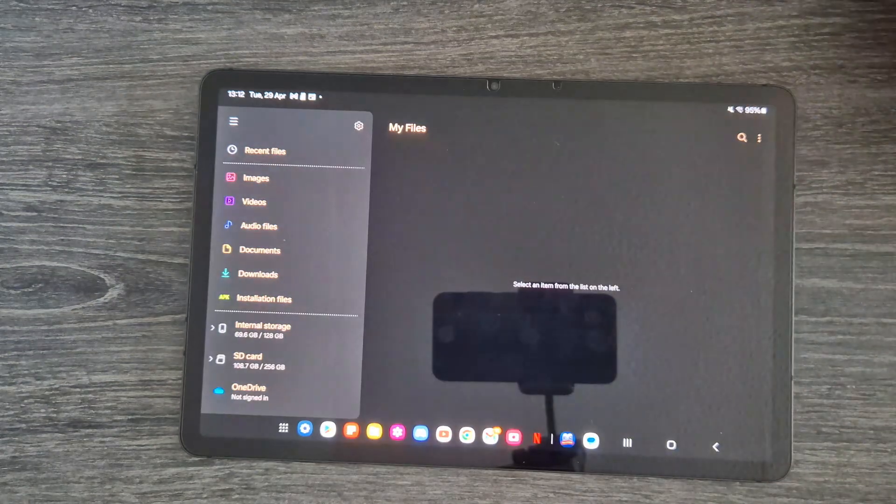
left_click(263, 330)
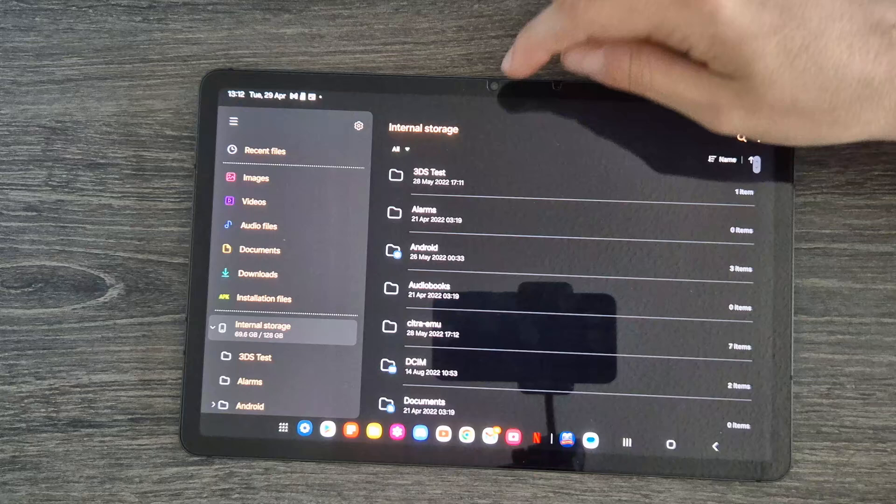
scroll("down", 3)
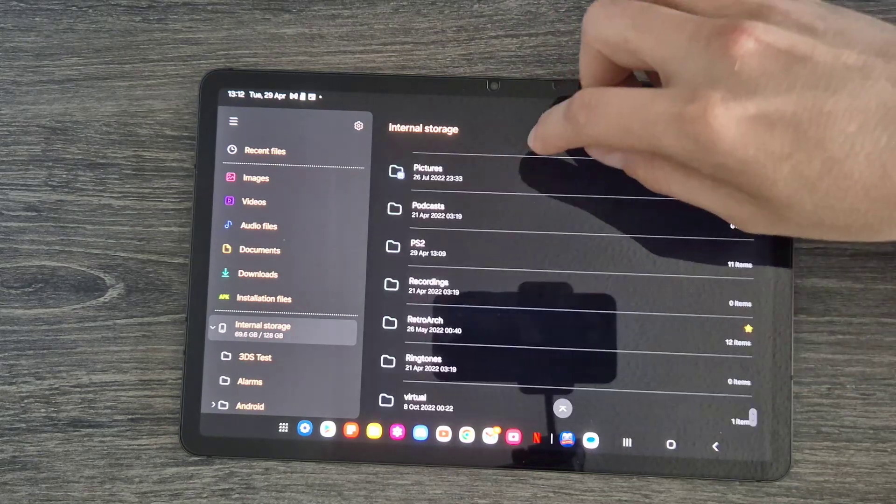
left_click(421, 250)
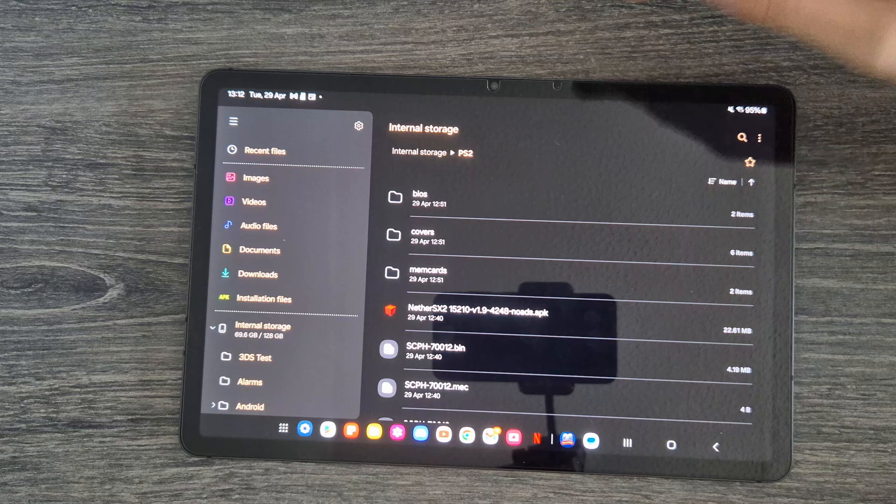
Install the NetherSX2 APK, dismiss the finished notice and launch NetherSX2.
left_click(475, 314)
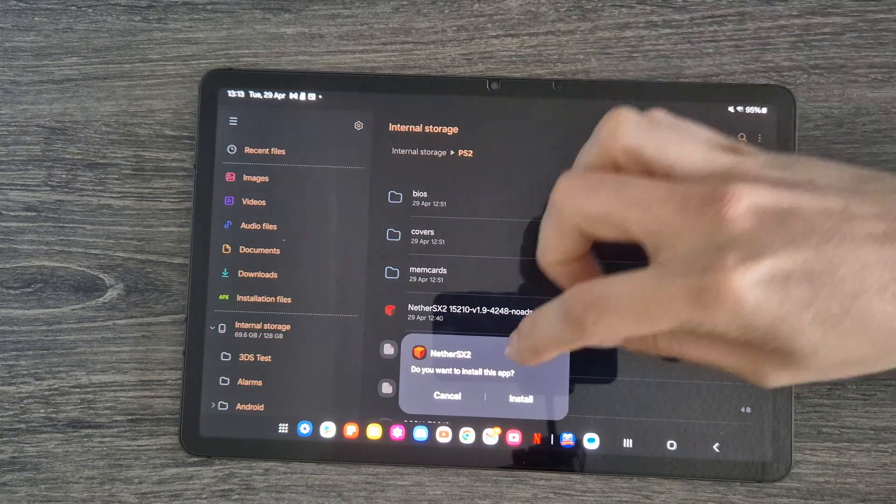
left_click(520, 397)
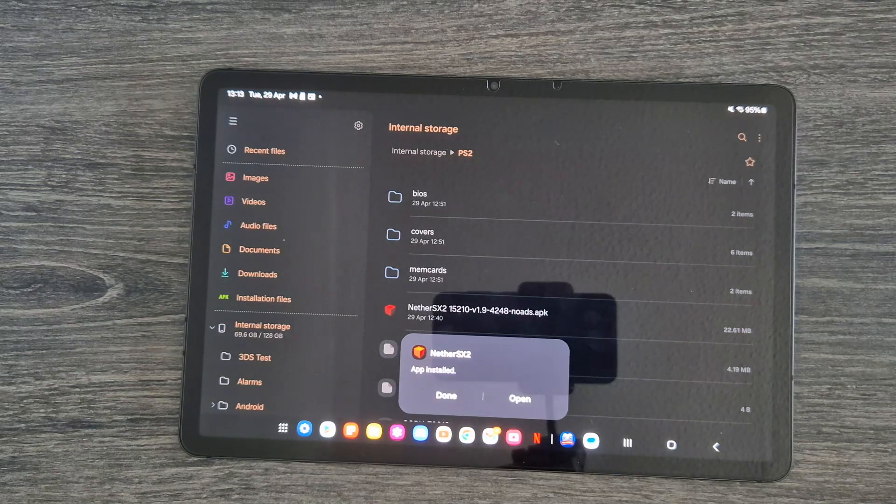
left_click(445, 395)
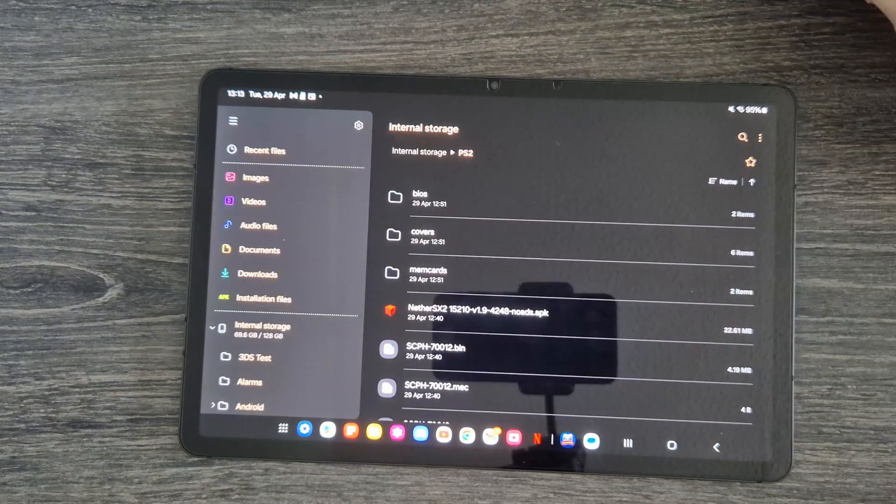
left_click(415, 309)
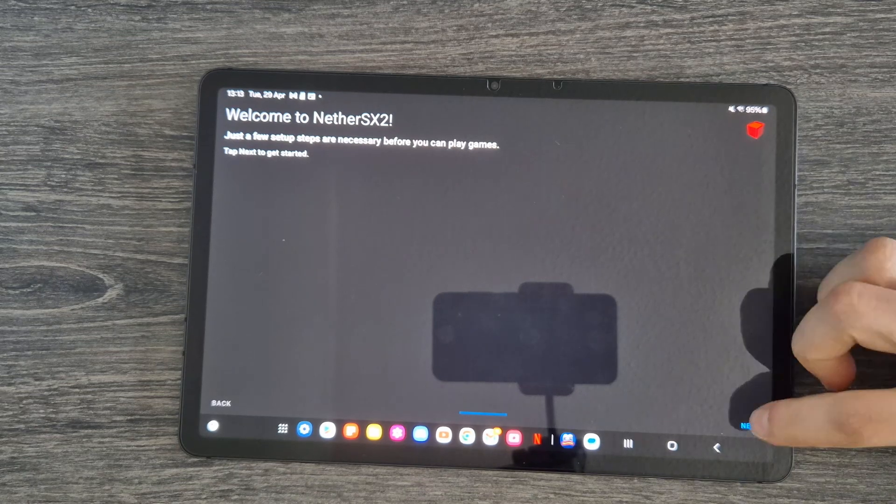
Start setup and set the aspect ratio to Widescreen (16:9), leaving orientation unchanged.
left_click(751, 426)
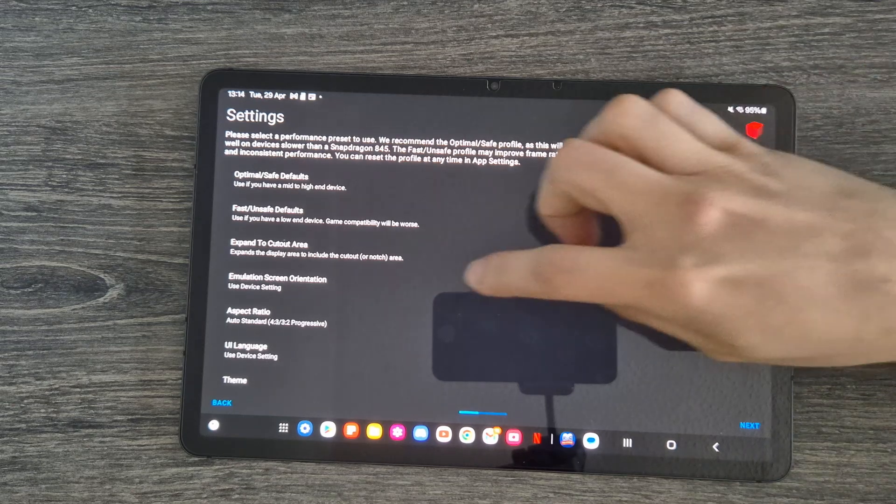
left_click(276, 278)
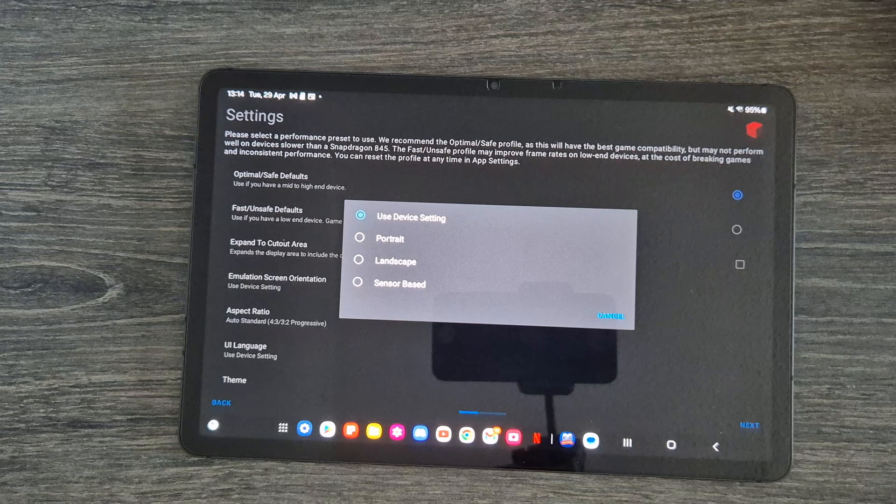
left_click(611, 315)
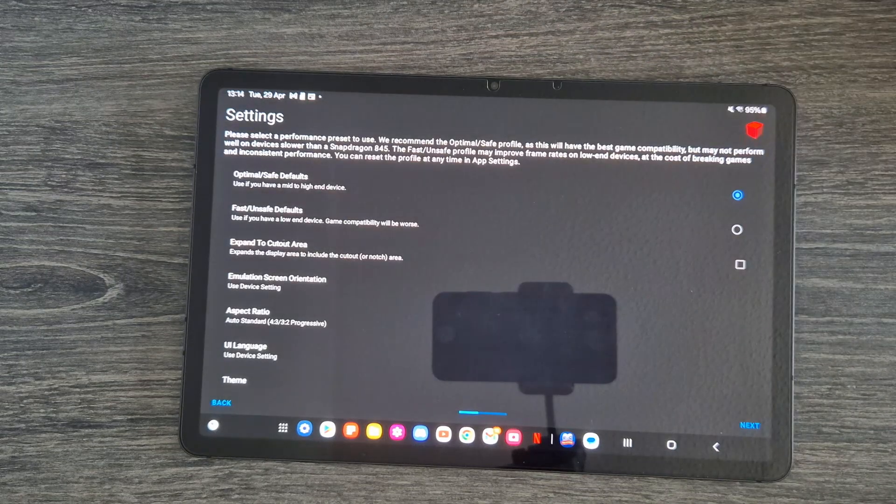
left_click(248, 311)
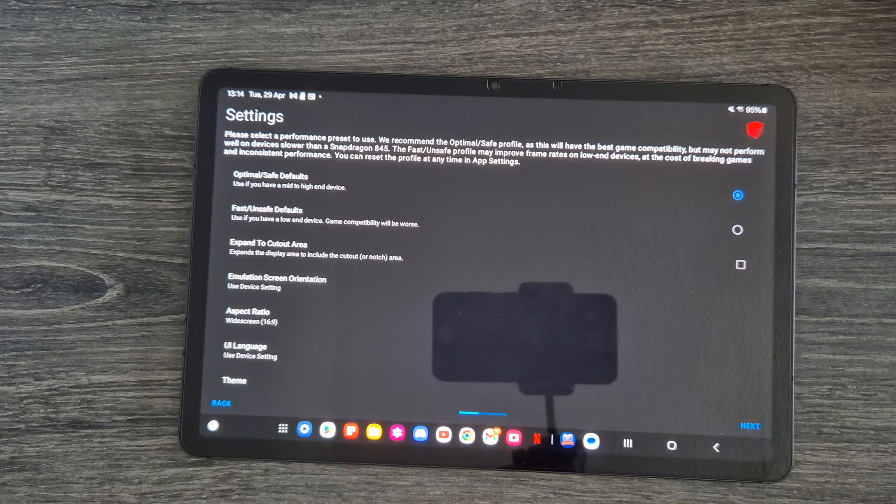
scroll("down", 3)
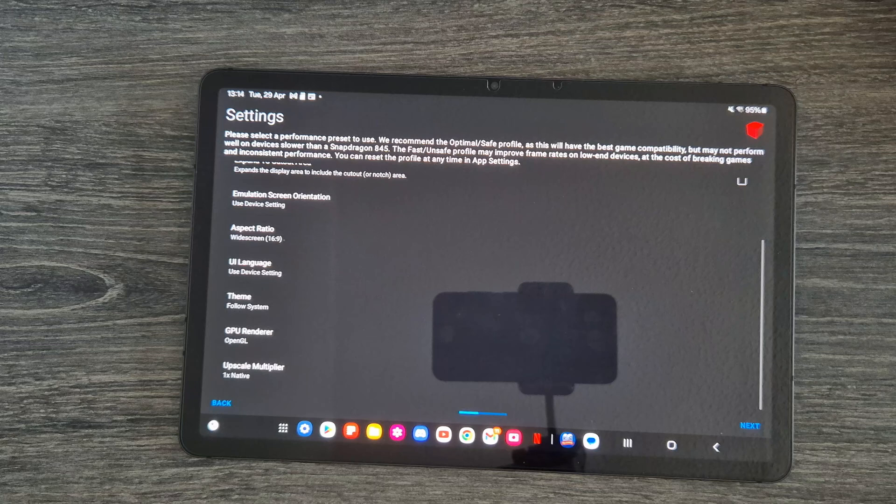
left_click(239, 300)
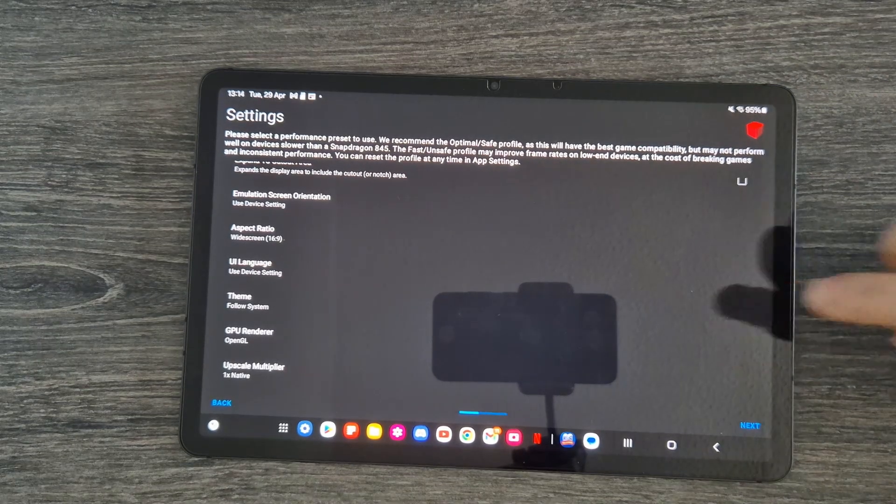
Set the GPU renderer to Vulkan and pick an upscale resolution multiplier.
left_click(249, 336)
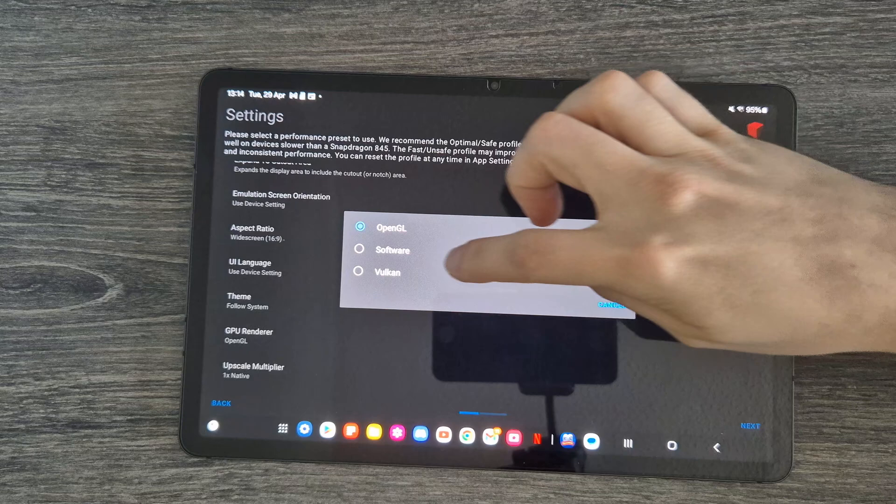
left_click(387, 273)
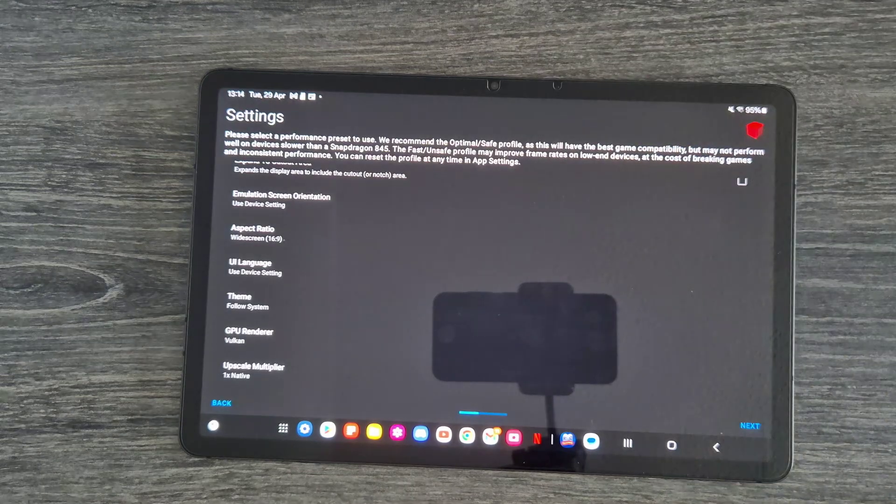
left_click(252, 367)
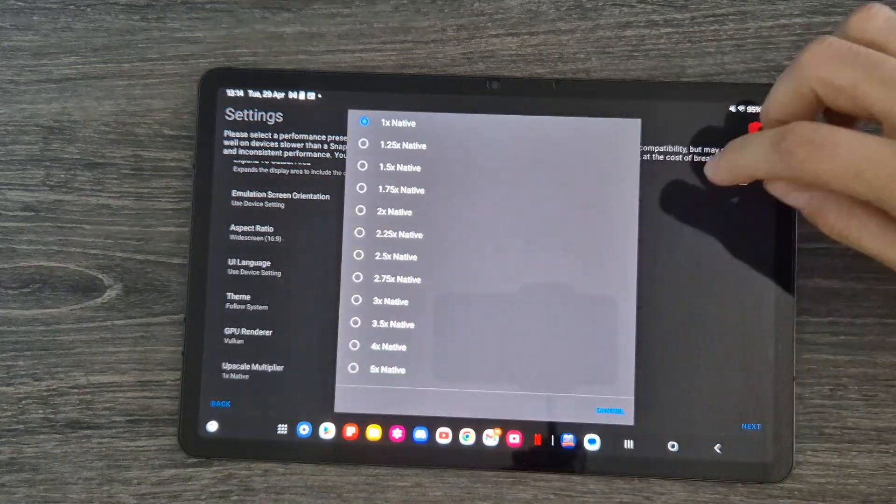
left_click(391, 211)
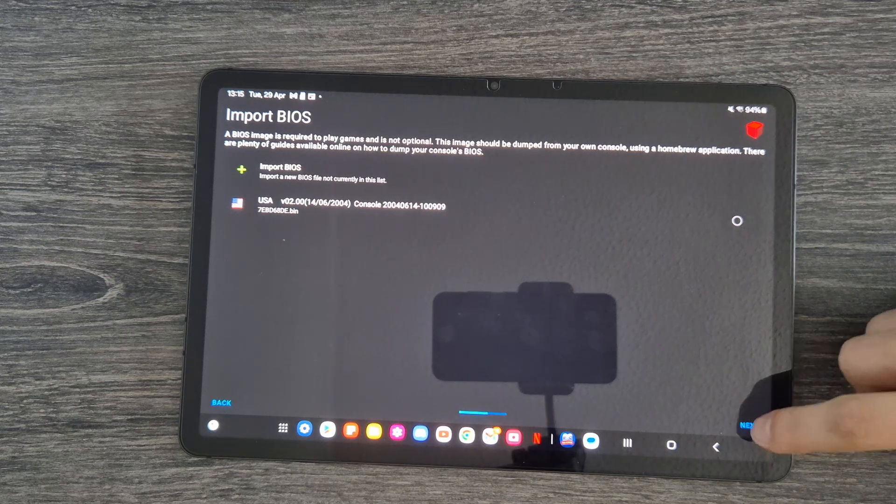
Accept the USA BIOS, add the PS2 folder as a game directory with access allowed, and finish setup.
left_click(749, 426)
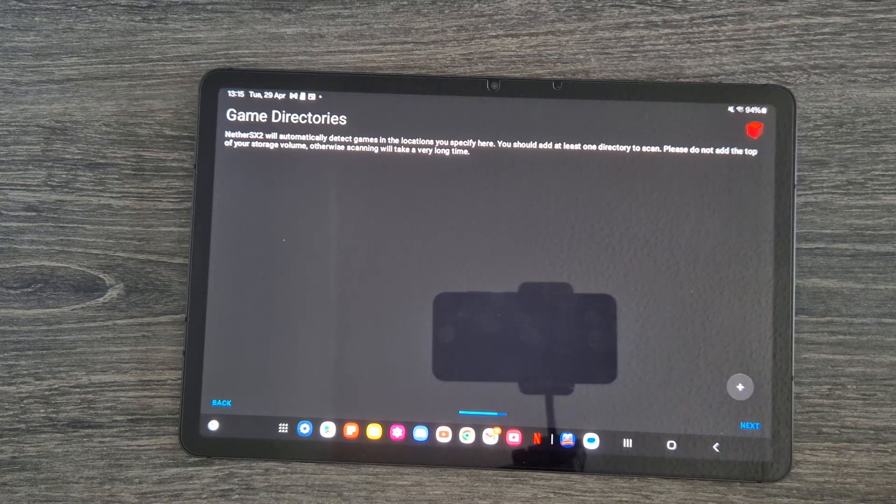
left_click(739, 387)
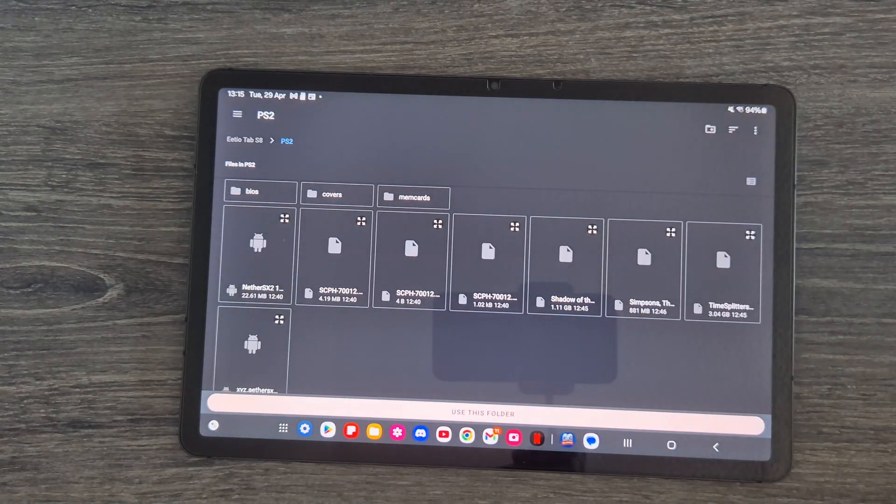
left_click(483, 414)
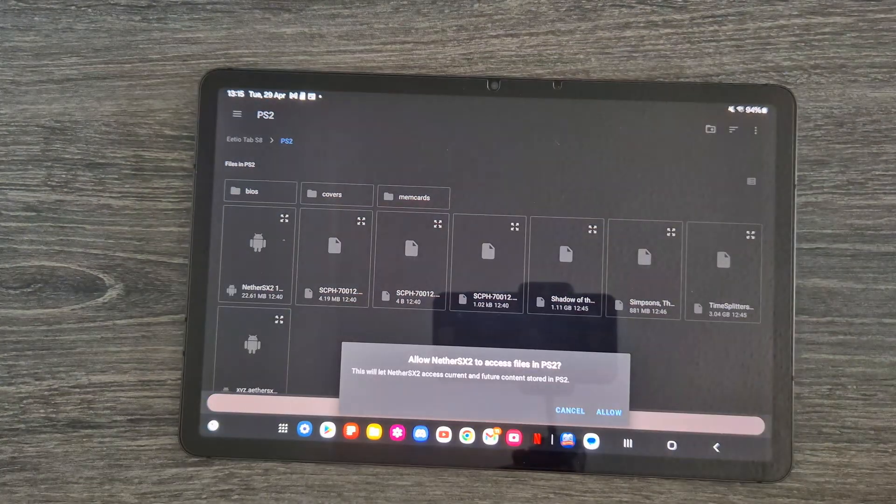
left_click(608, 411)
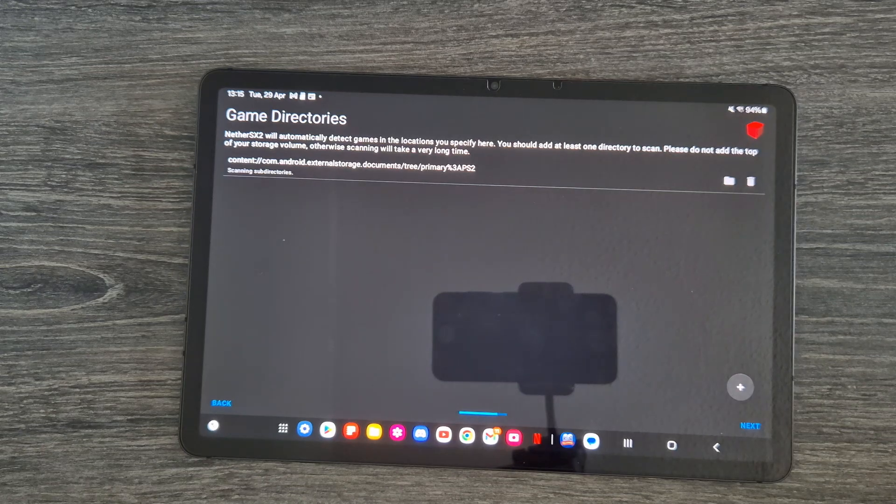
left_click(754, 426)
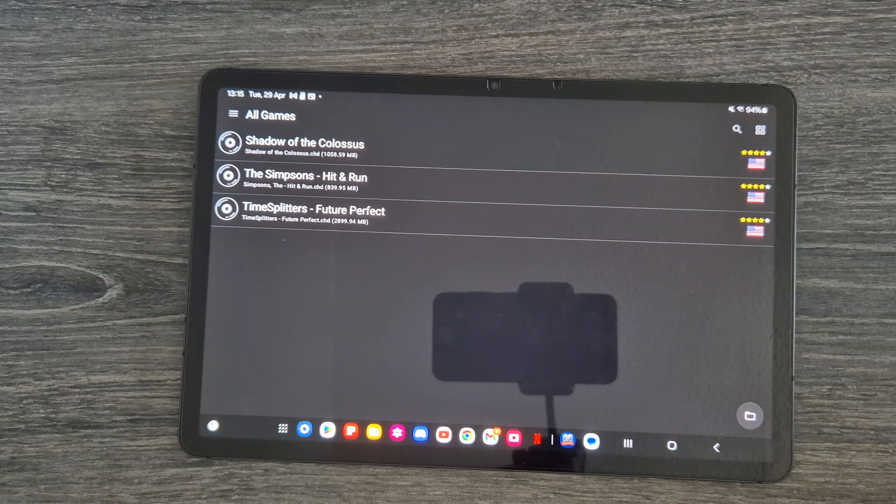
Show the library as a cover grid and bring up Controller Settings from the side menu.
left_click(758, 129)
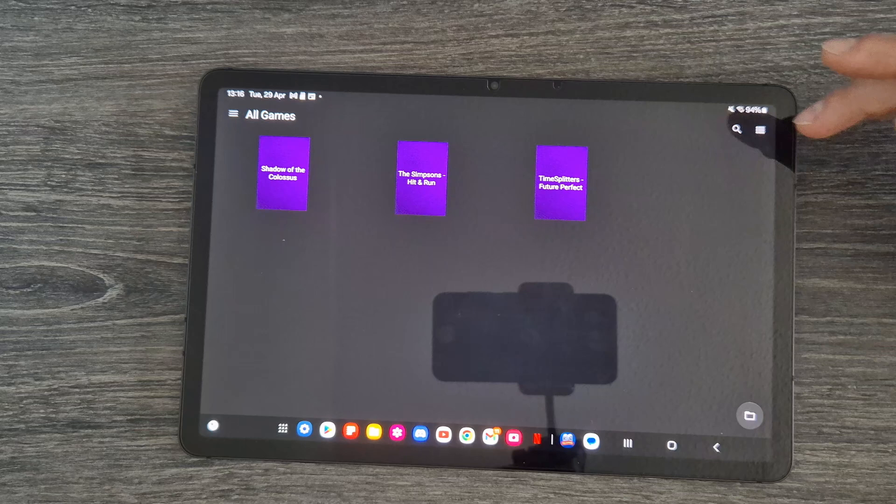
left_click(233, 116)
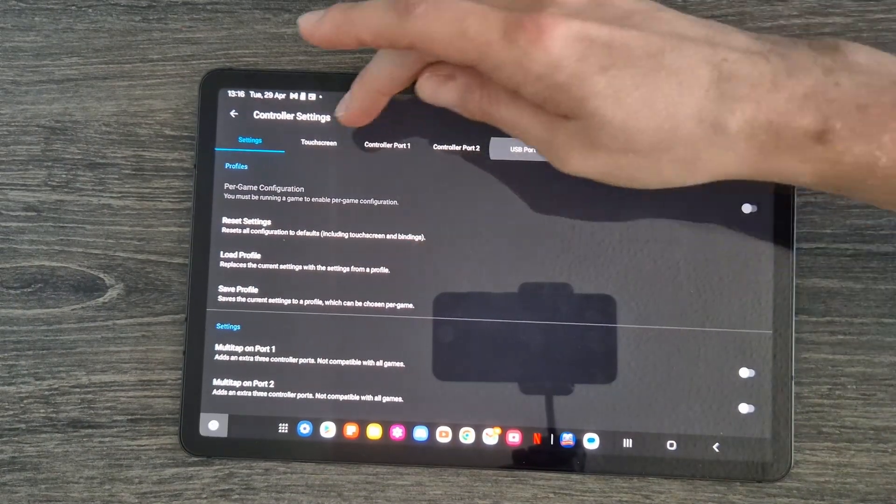
Set Touchscreen Controller View to Dual Analog Pad and bring up Port 1's controller type choices.
left_click(319, 142)
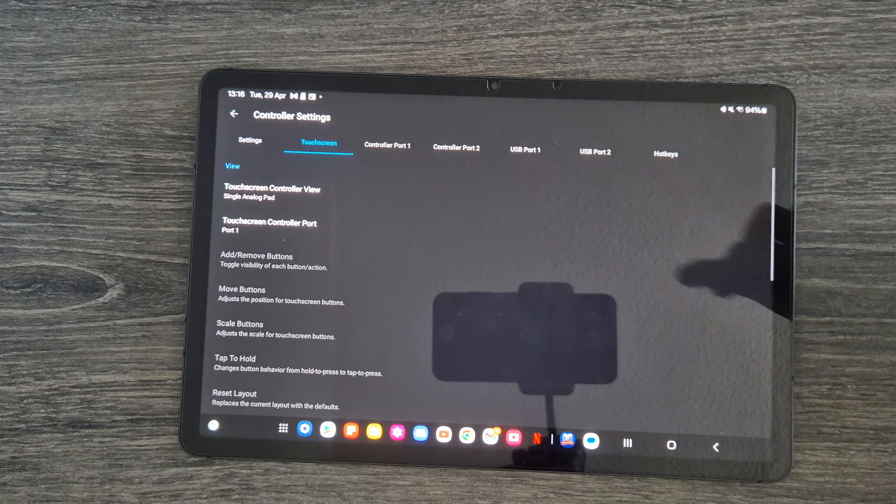
left_click(273, 192)
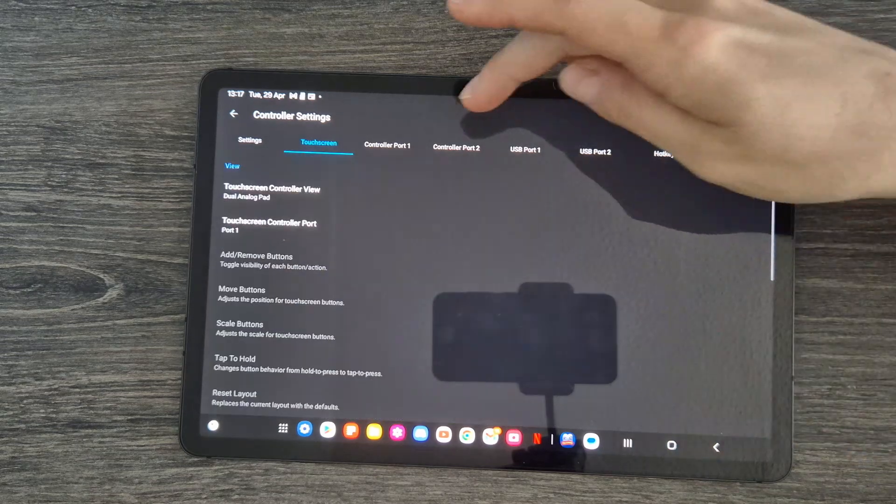
left_click(387, 144)
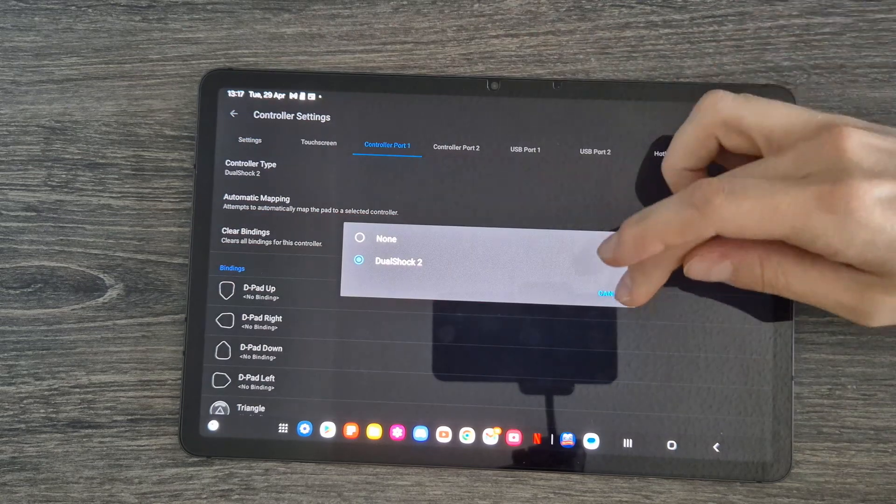
Keep DualShock 2, auto-map Port 1 to the Nintendo Switch Pro Controller, review bindings and return to All Games.
left_click(605, 293)
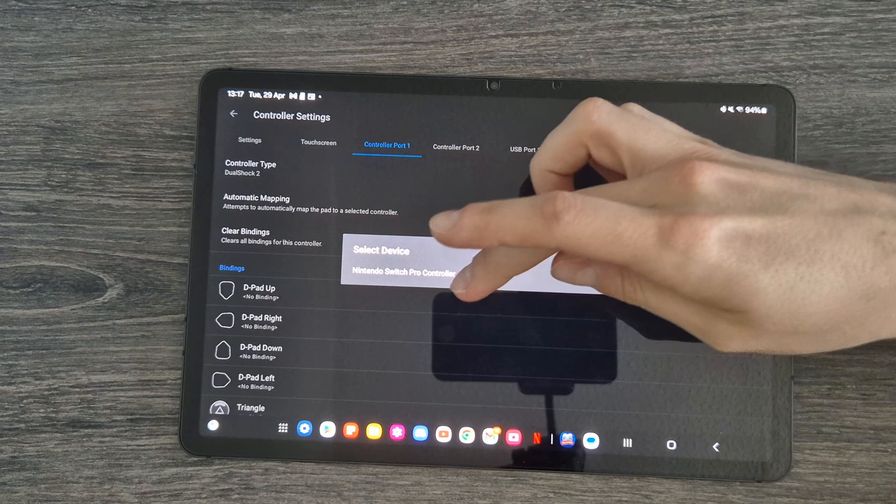
left_click(406, 273)
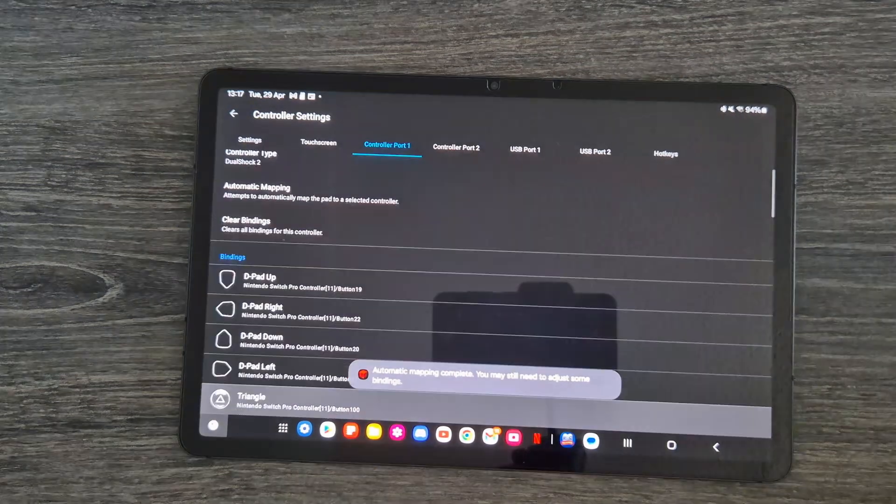
scroll("down", 3)
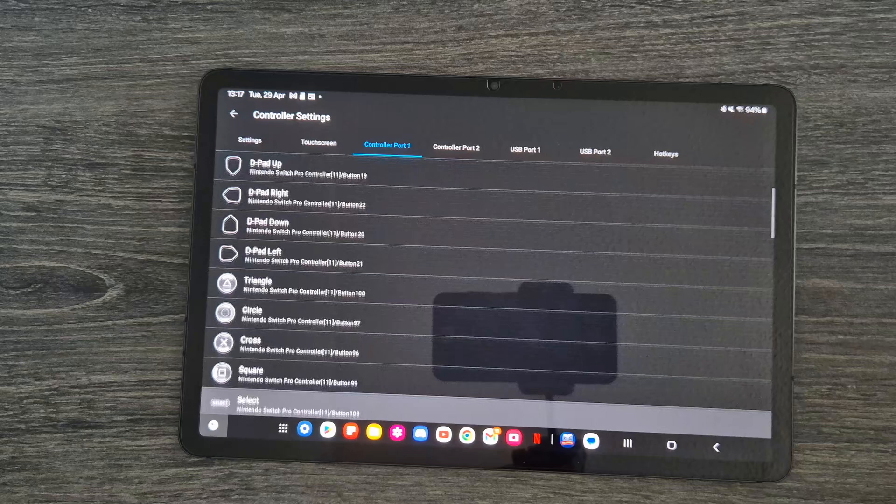
scroll("down", 3)
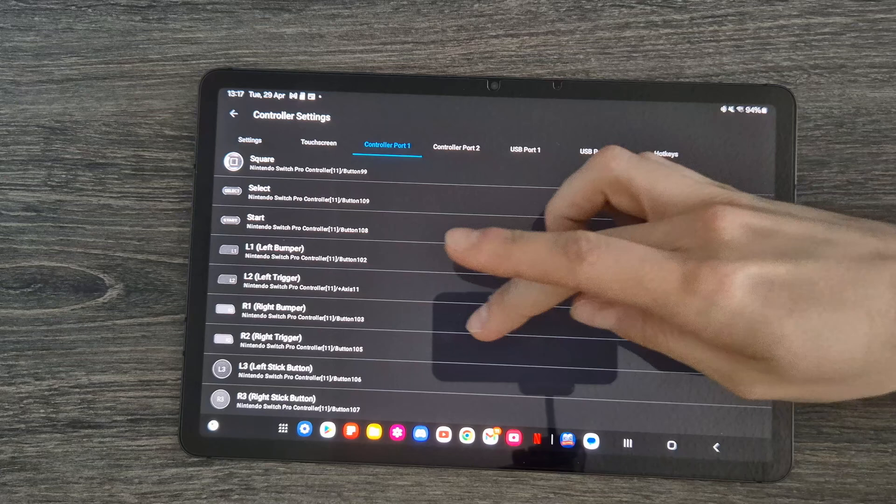
left_click(293, 281)
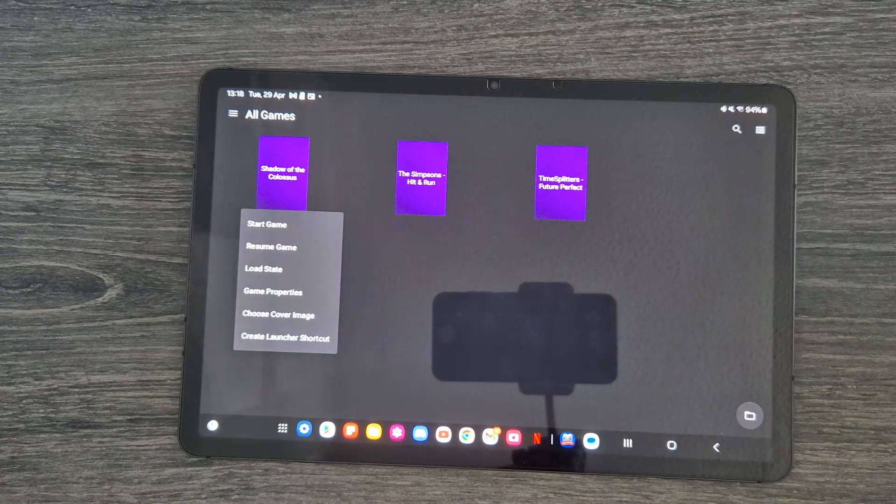
Show App Settings on the Achievements tab with RetroAchievements enabled.
left_click(278, 315)
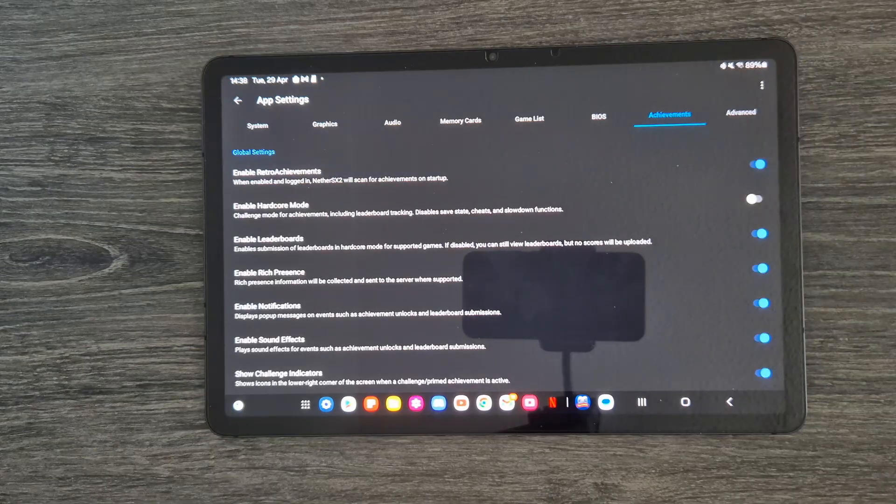
Submit the RetroAchievements login and pick TimeSplitters - Future Perfect from All Games.
left_click(756, 199)
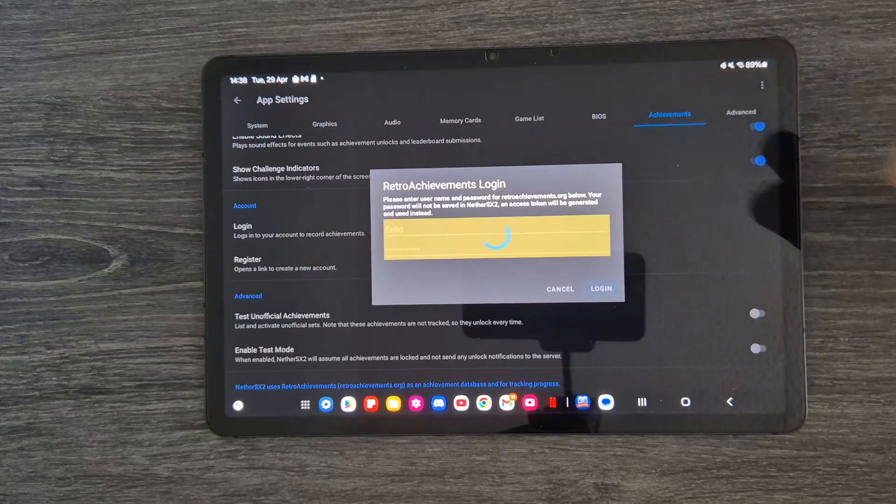
left_click(601, 290)
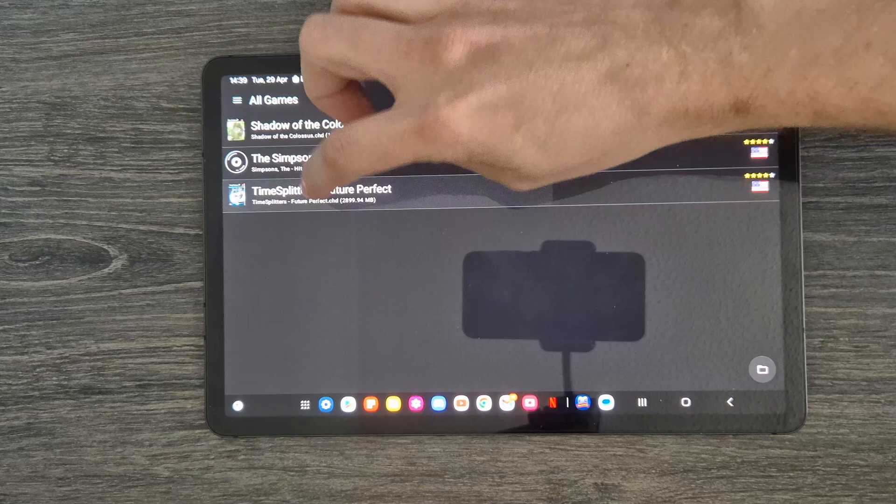
left_click(323, 195)
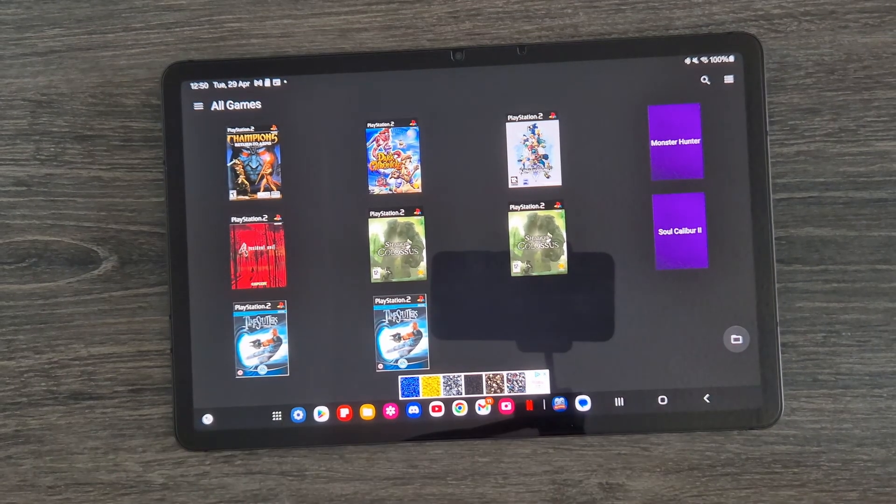
Export BIOS, covers and memory cards from AetherSX2 via Transfer Data into the PS2 folder.
left_click(196, 105)
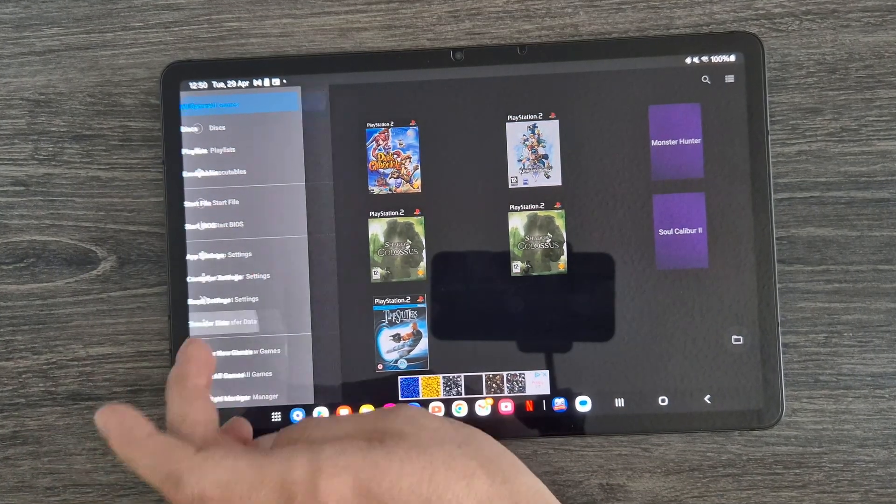
left_click(237, 322)
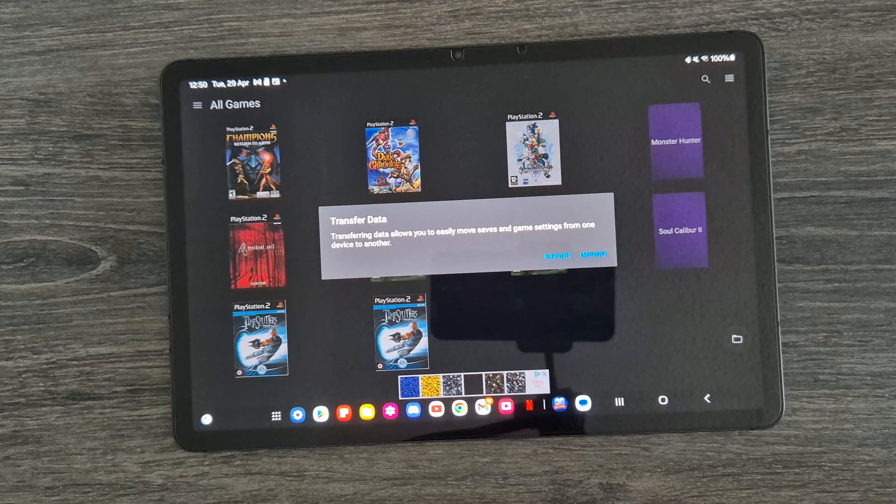
left_click(592, 254)
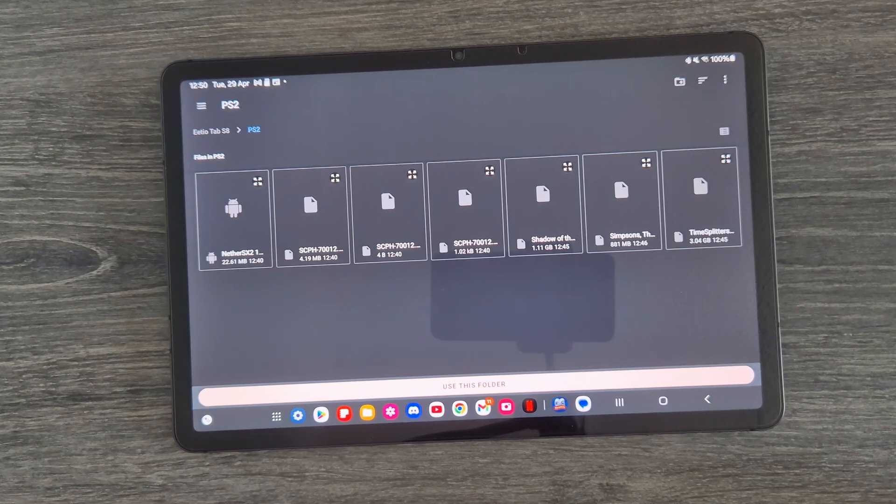
left_click(475, 384)
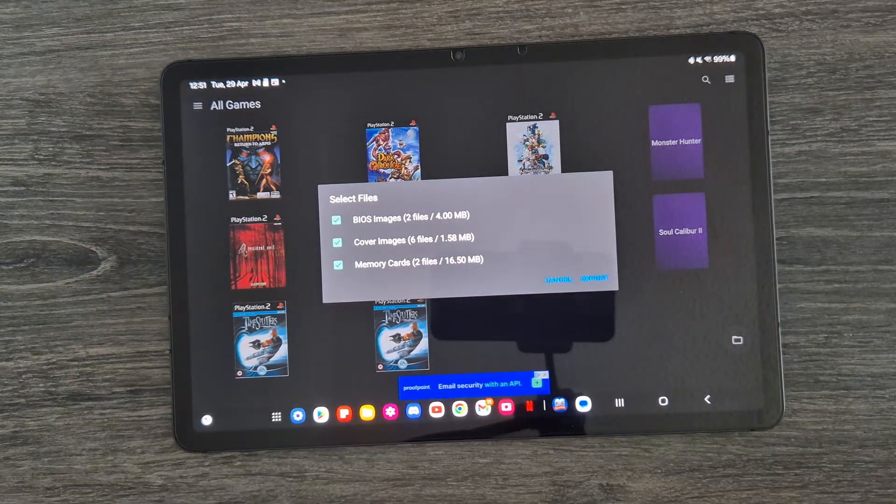
left_click(593, 277)
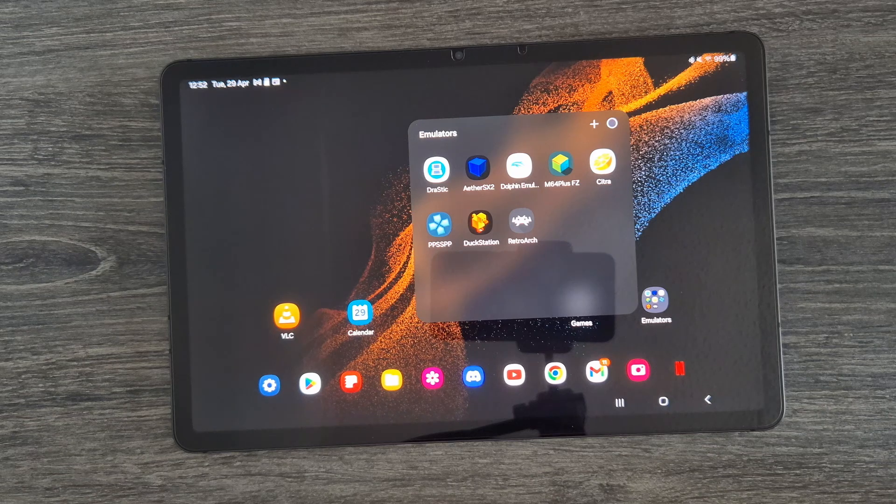
Uninstall AetherSX2 from the Emulators folder and confirm with OK.
left_click(477, 170)
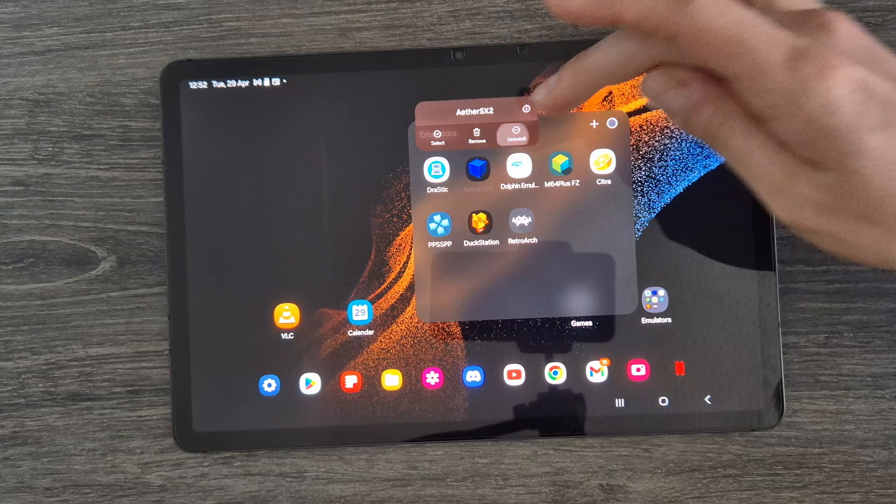
left_click(517, 136)
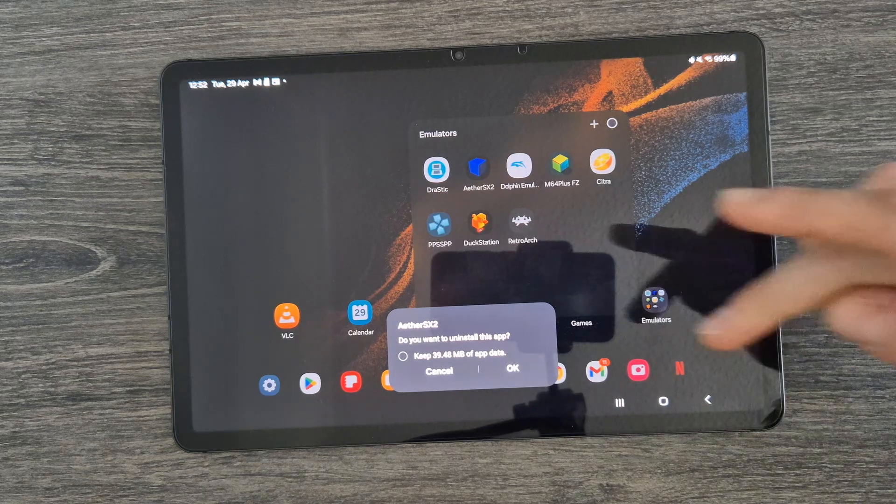
left_click(514, 370)
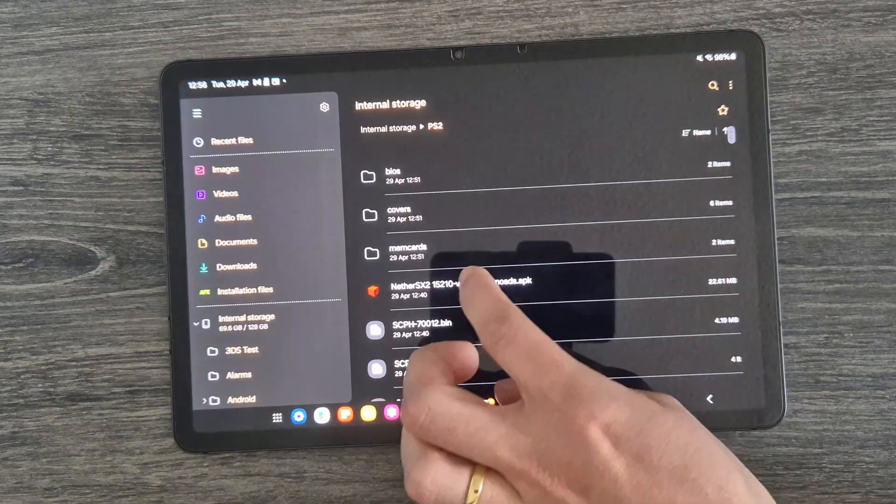
Attempt the NetherSX2 apk install from PS2, dismiss the package conflict and accept the update prompt.
left_click(457, 285)
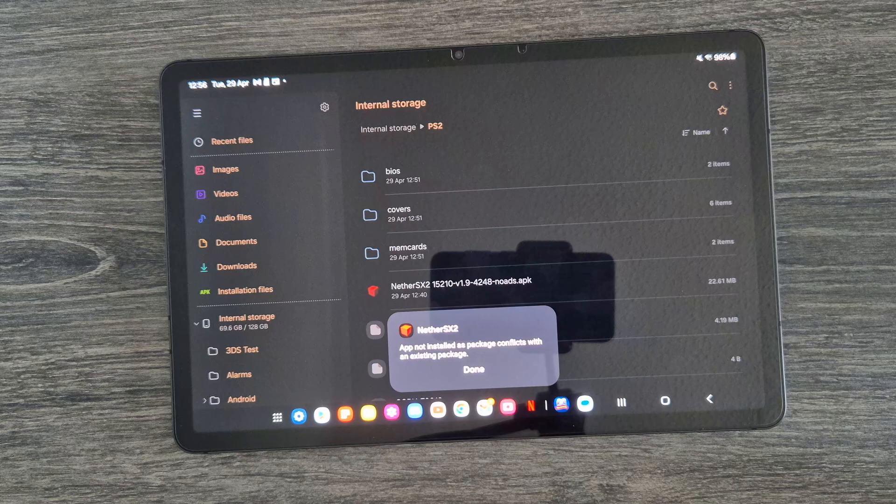
left_click(473, 368)
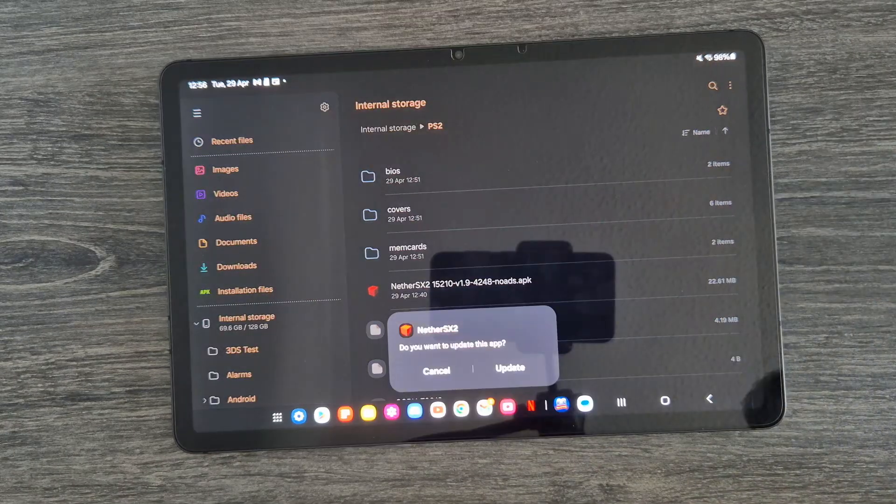
left_click(510, 369)
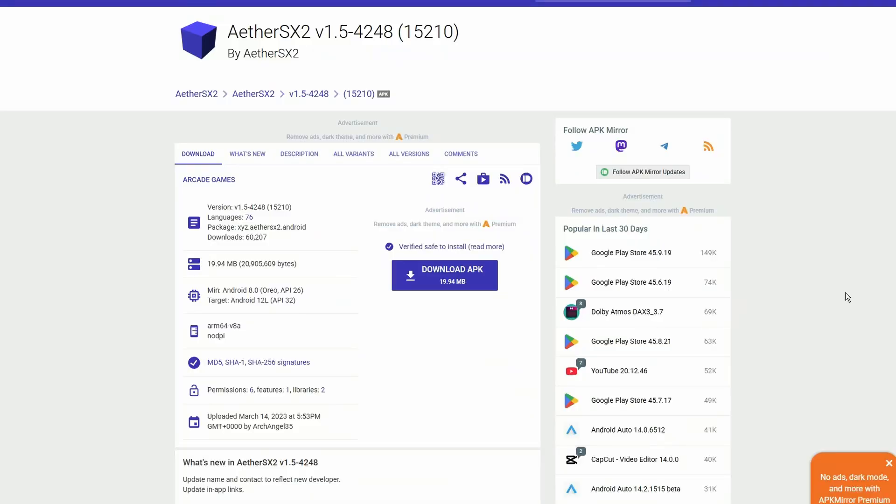
mouse_move(467, 287)
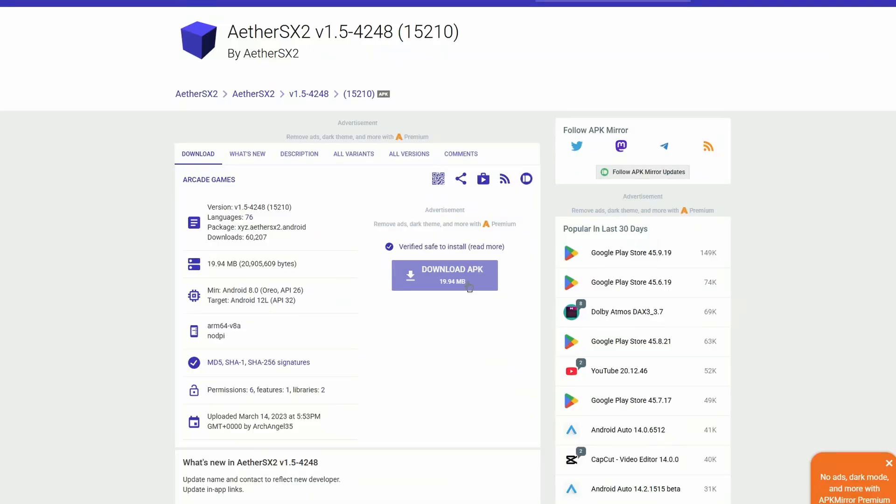
Download the AetherSX2 v1.5-4248 (15210) APK from APKMirror.
left_click(444, 275)
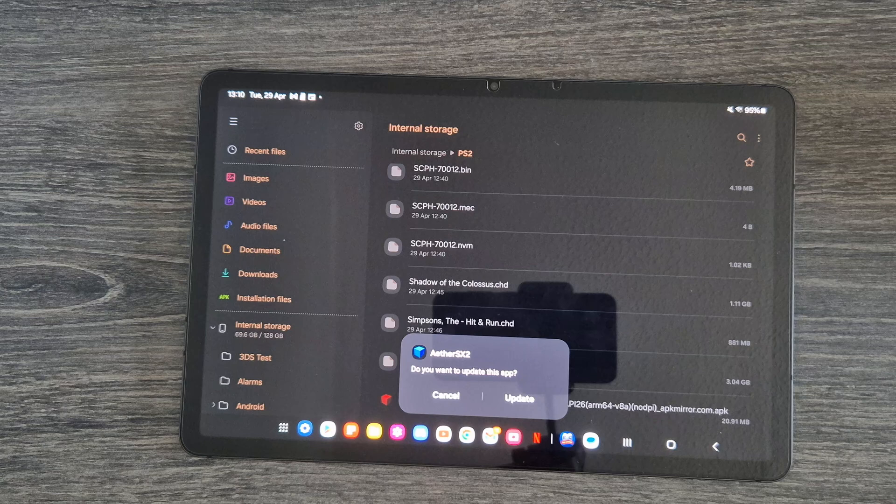
Accept the AetherSX2 apk update prompt, then uninstall AetherSX2 and confirm with OK.
left_click(519, 397)
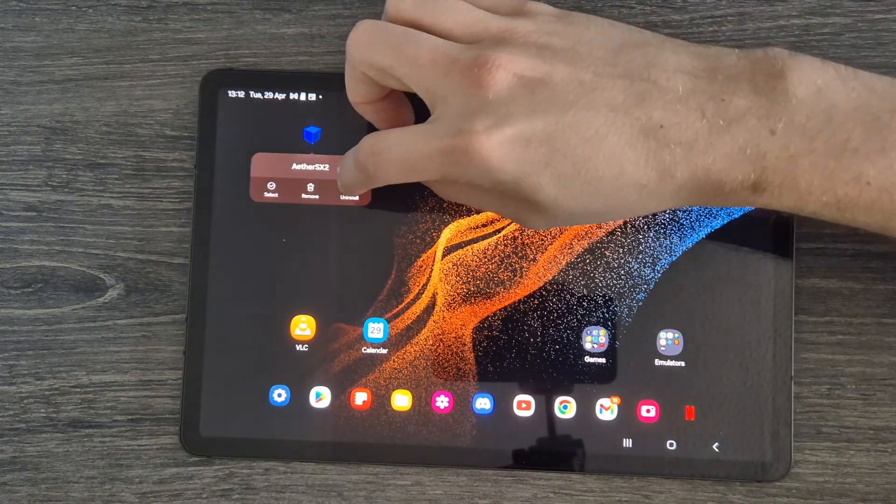
left_click(349, 193)
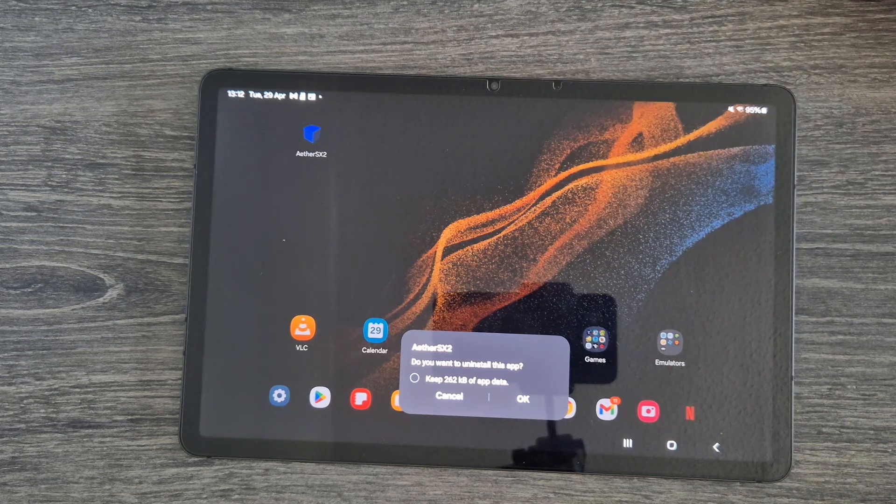
left_click(525, 402)
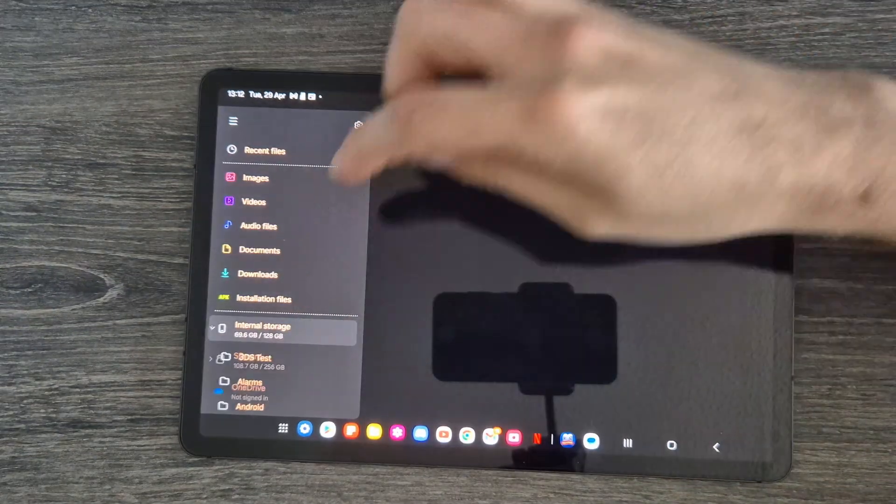
Install NetherSX2 from the .apk in Internal storage > PS2.
left_click(263, 330)
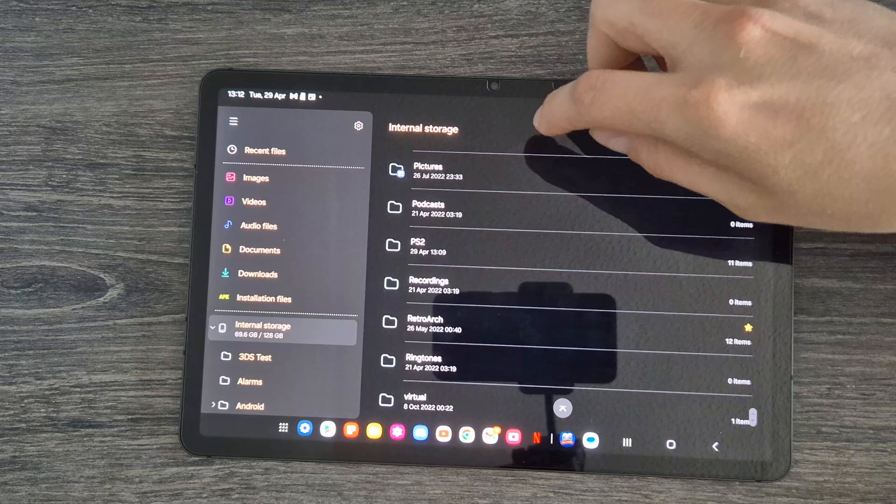
left_click(420, 248)
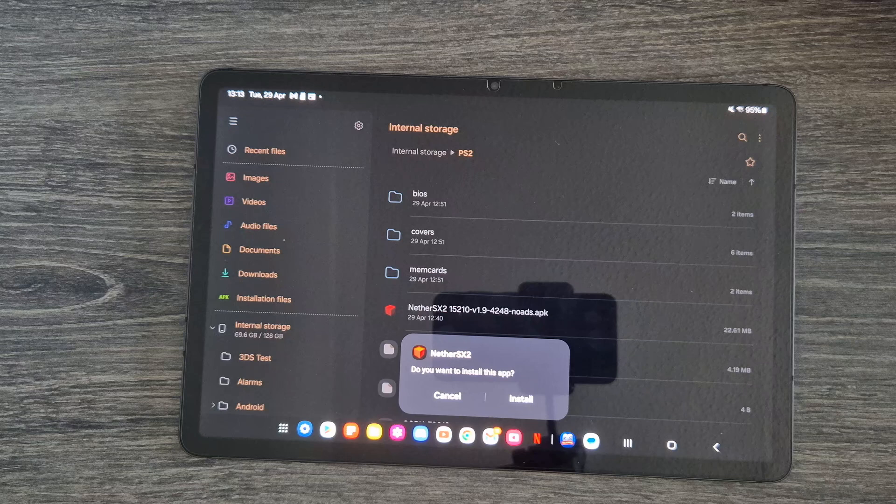
left_click(521, 397)
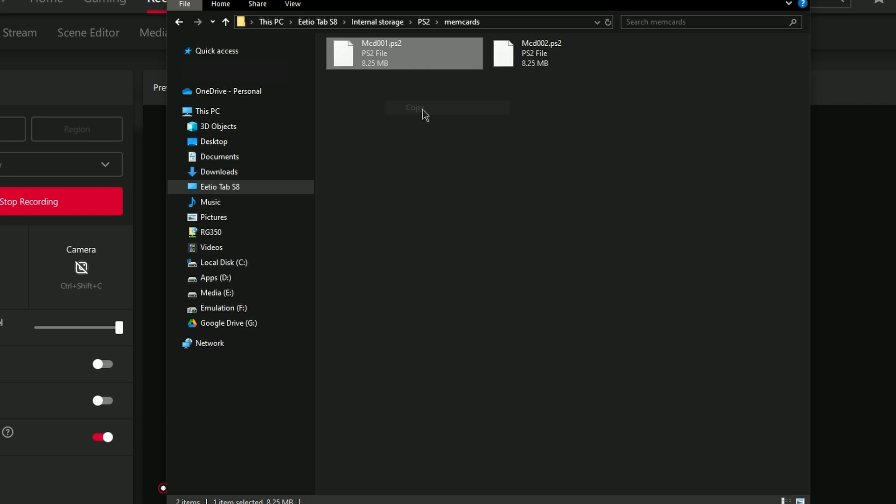
Copy Mcd001.ps2 from the tablet's PS2 memcards folder and browse into Android data.
left_click(377, 23)
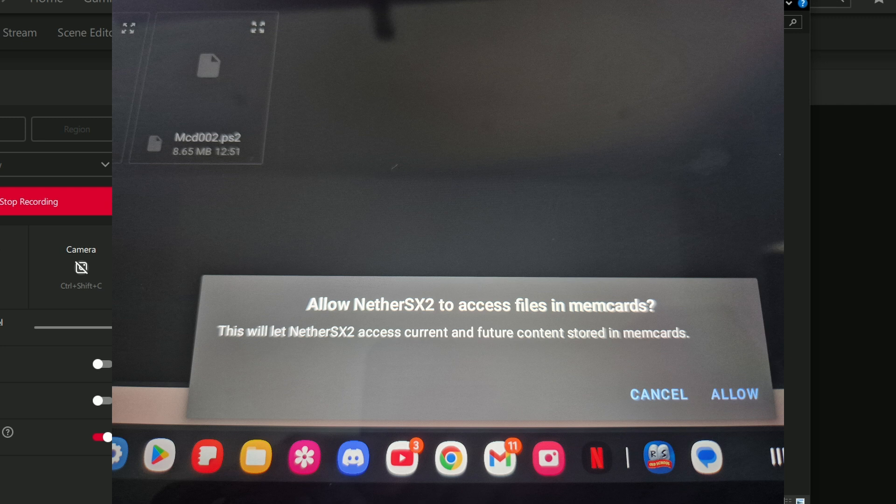
left_click(735, 394)
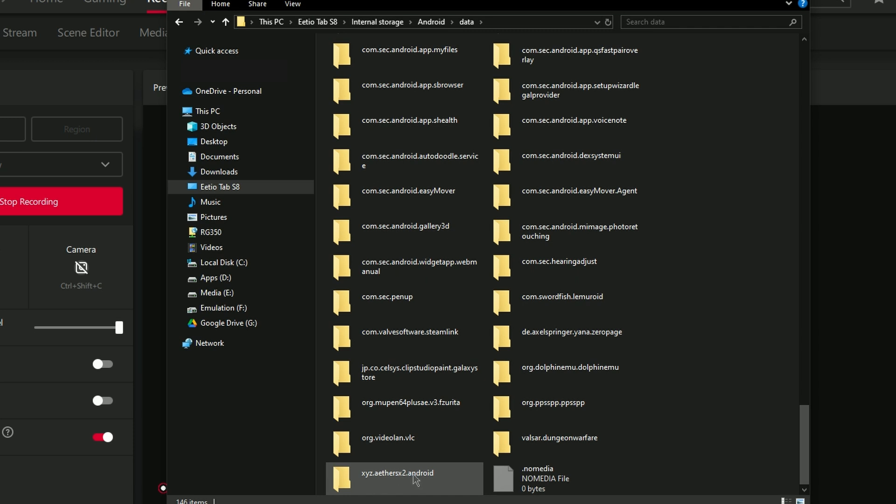
Navigate into xyz.aethersx2.android > files > memcards.
double_click(393, 474)
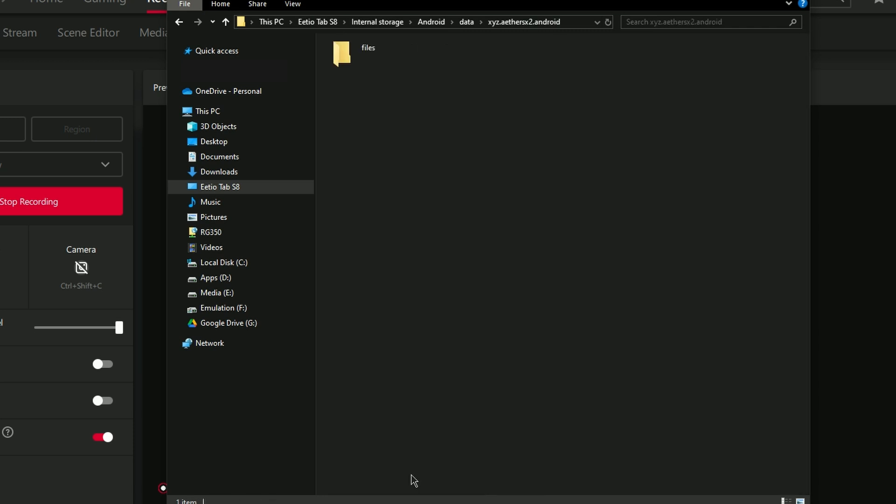
double_click(341, 55)
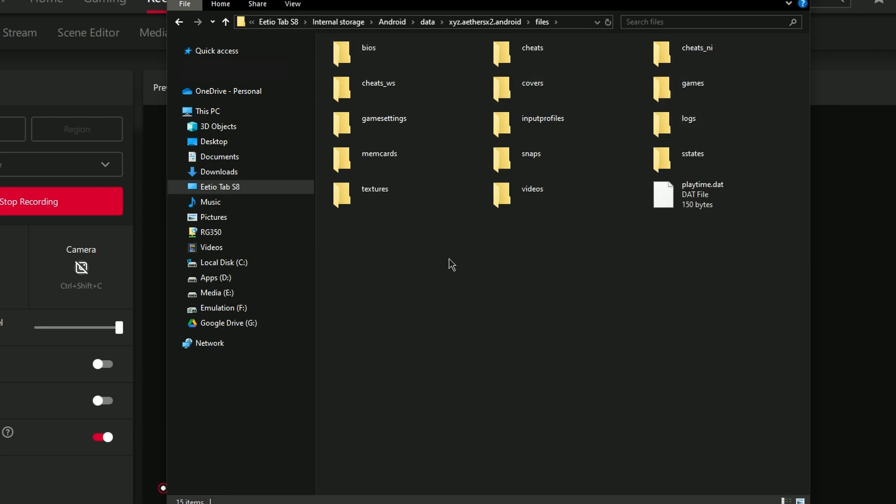
left_click(379, 154)
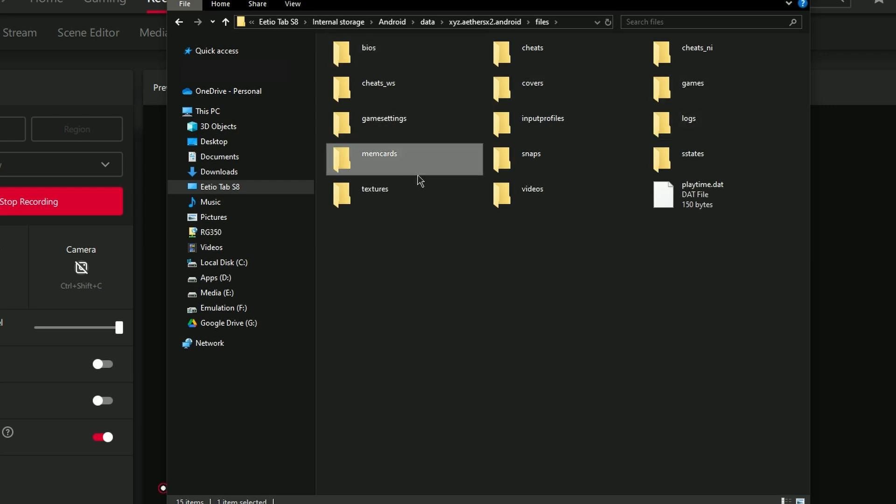
double_click(379, 153)
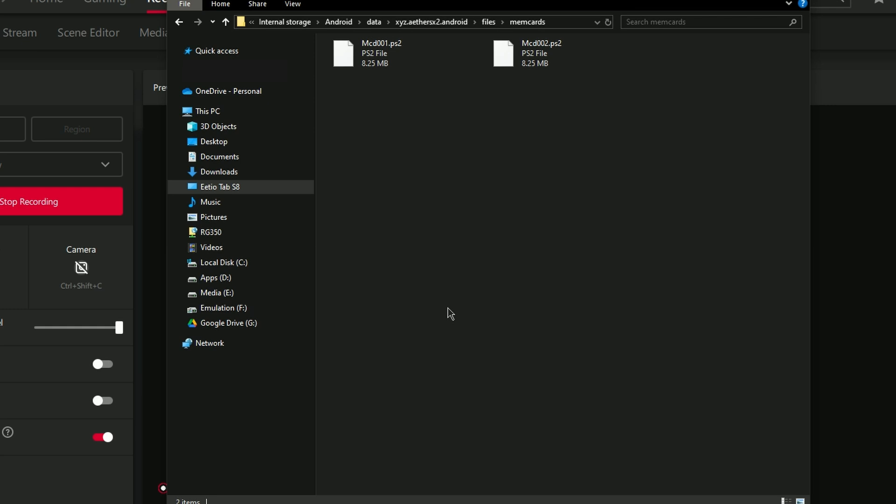
Paste Mcd001.ps2 here, choosing Copy and Replace over the existing card.
right_click(448, 314)
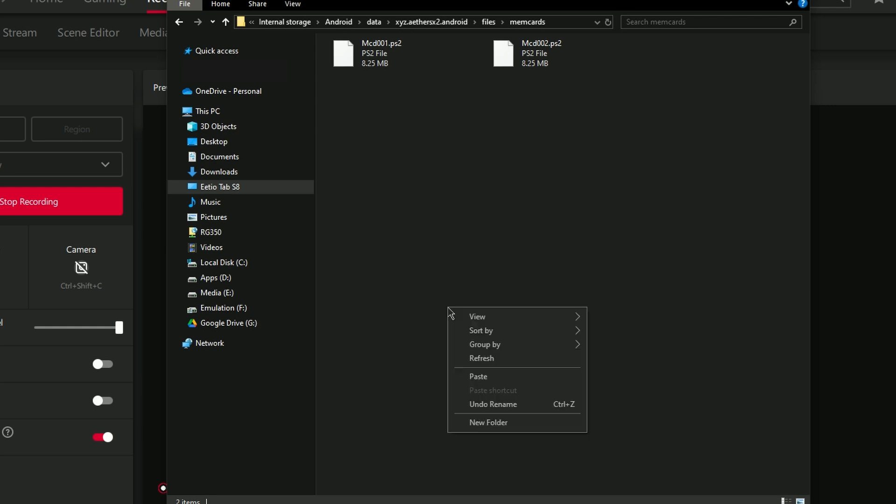
left_click(478, 376)
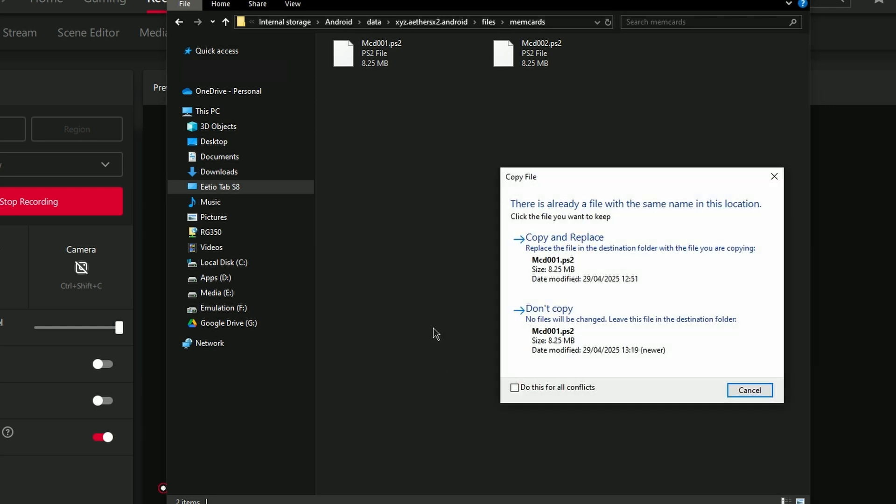
mouse_move(488, 107)
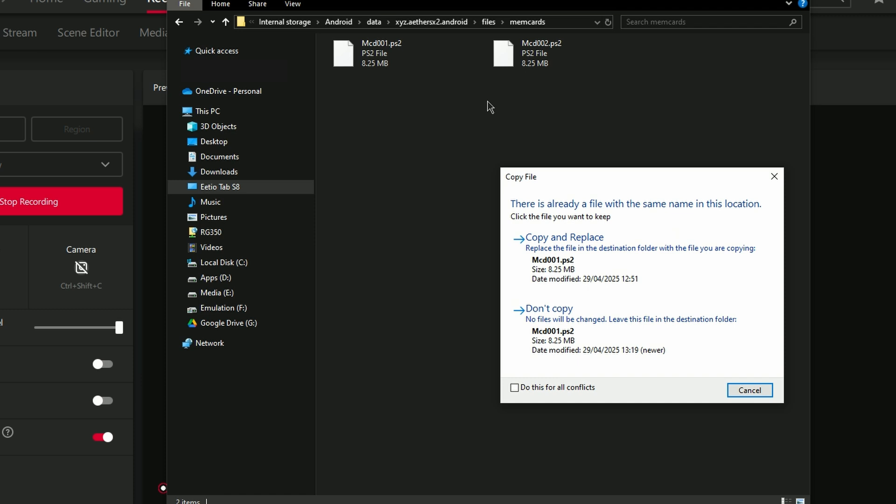
left_click(750, 390)
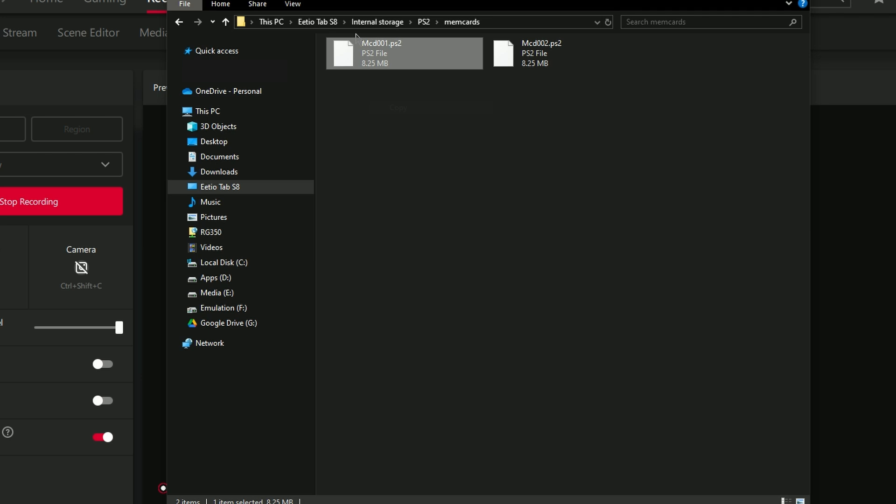
Return to the emulator's memcards data folder in Details view, showing Mcd001.ps2 modified 13:22.
left_click(377, 22)
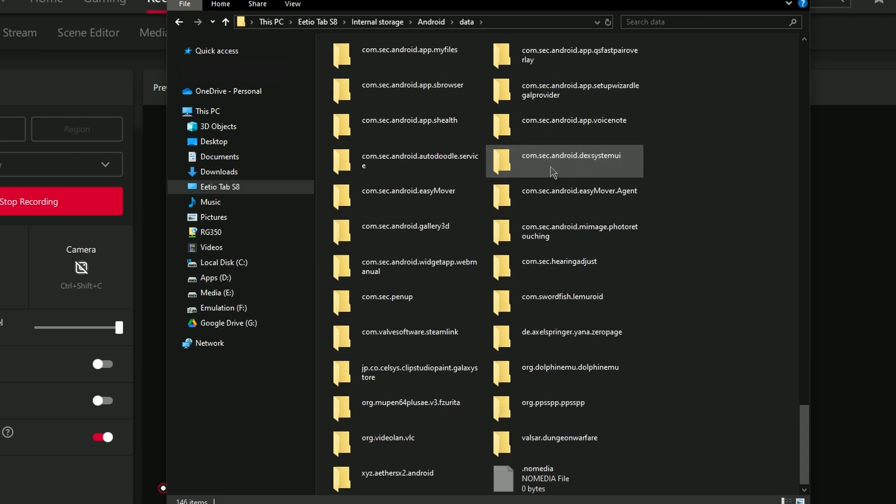
left_click(395, 473)
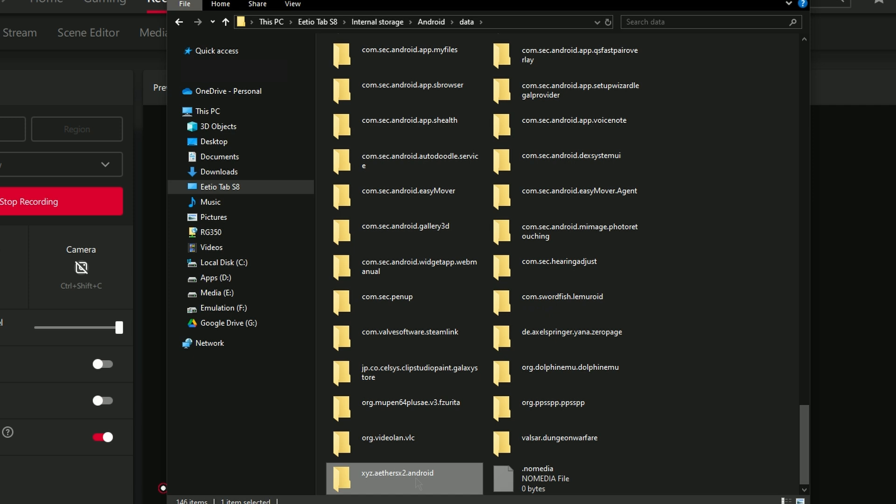
double_click(394, 472)
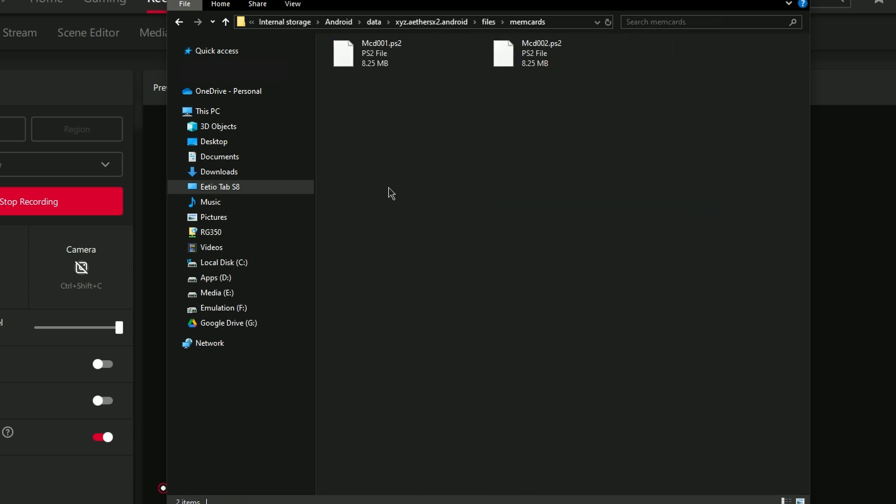
left_click(800, 501)
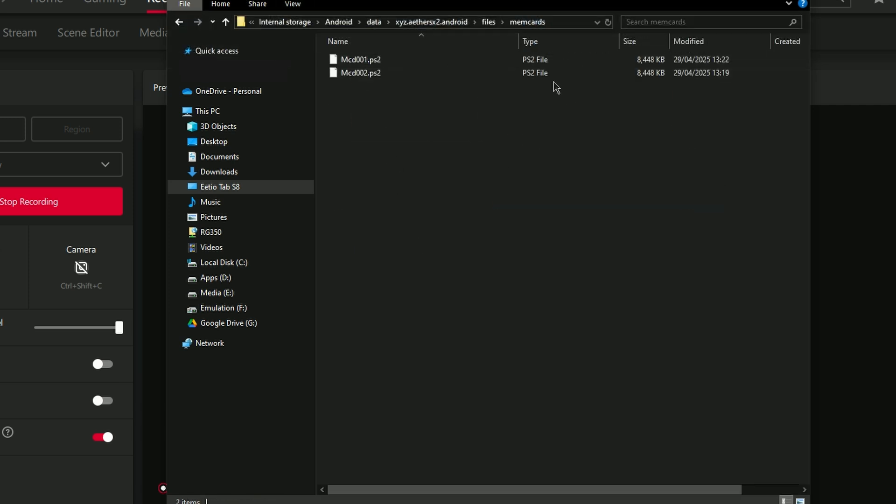
mouse_move(607, 220)
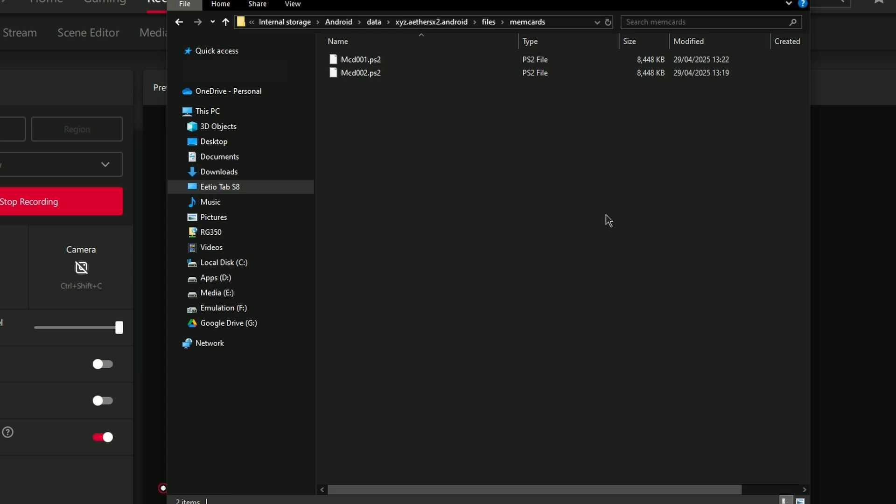
mouse_move(603, 223)
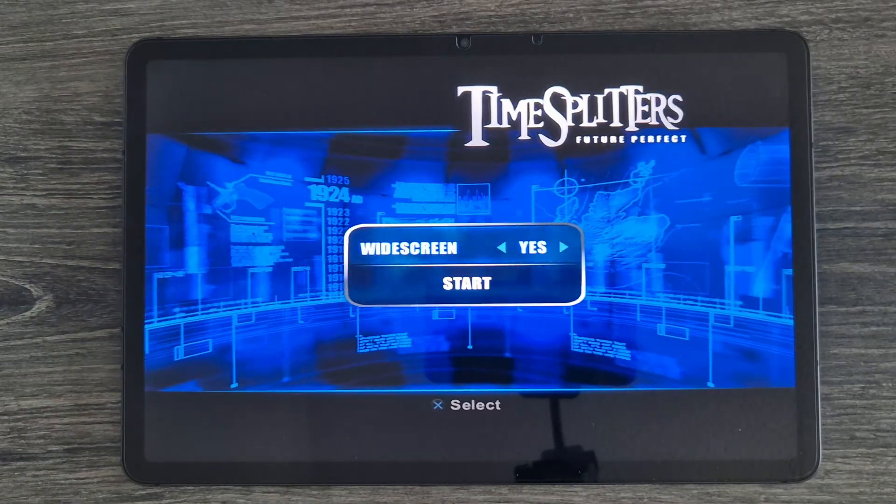
Start TimeSplitters Future Perfect from the widescreen screen so it checks memory card slot 1.
left_click(466, 283)
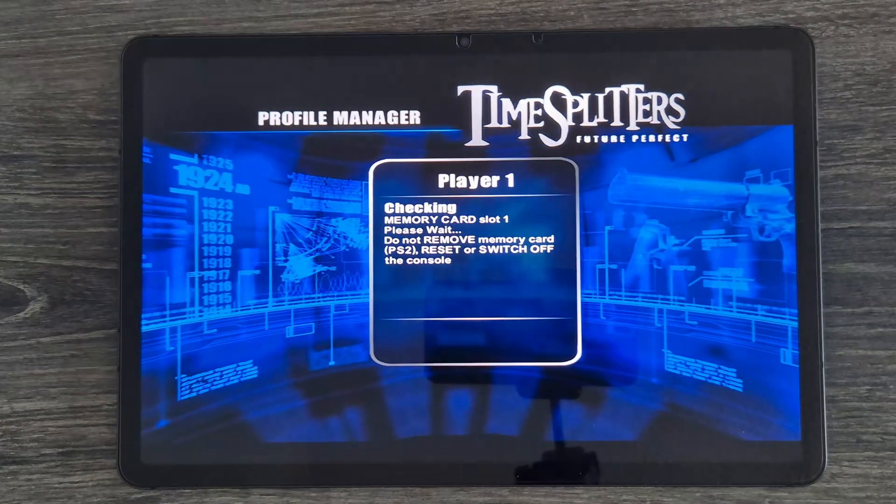